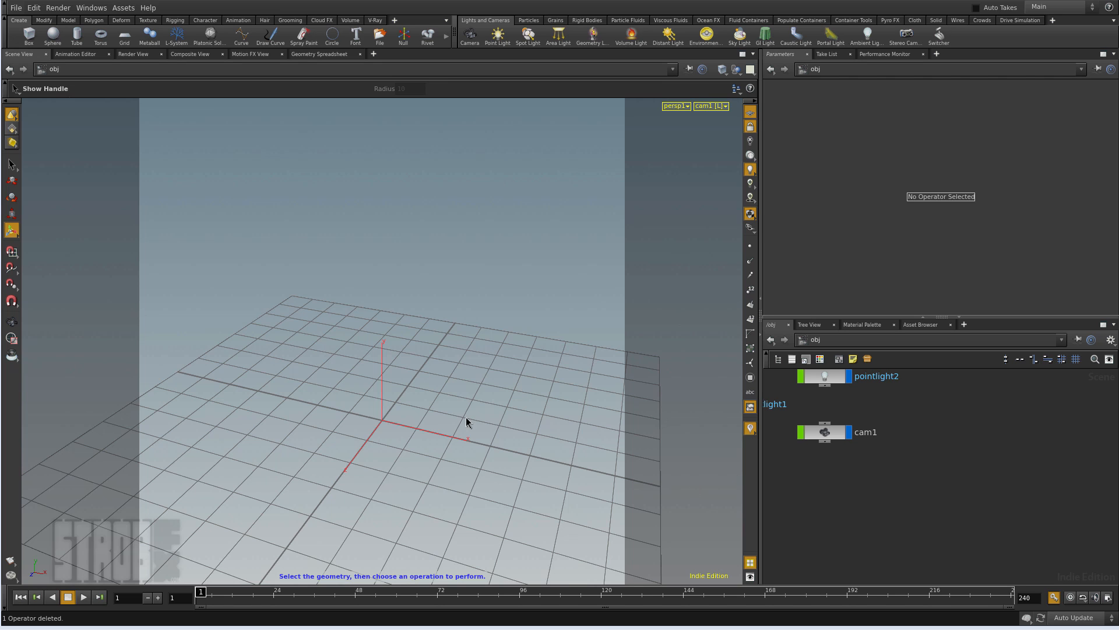
Step: Place a 5x5x5 box with 2 axis divisions, translate Y 2.5, and enter its geometry
{"action": "left_click", "coordinate": [28, 34]}
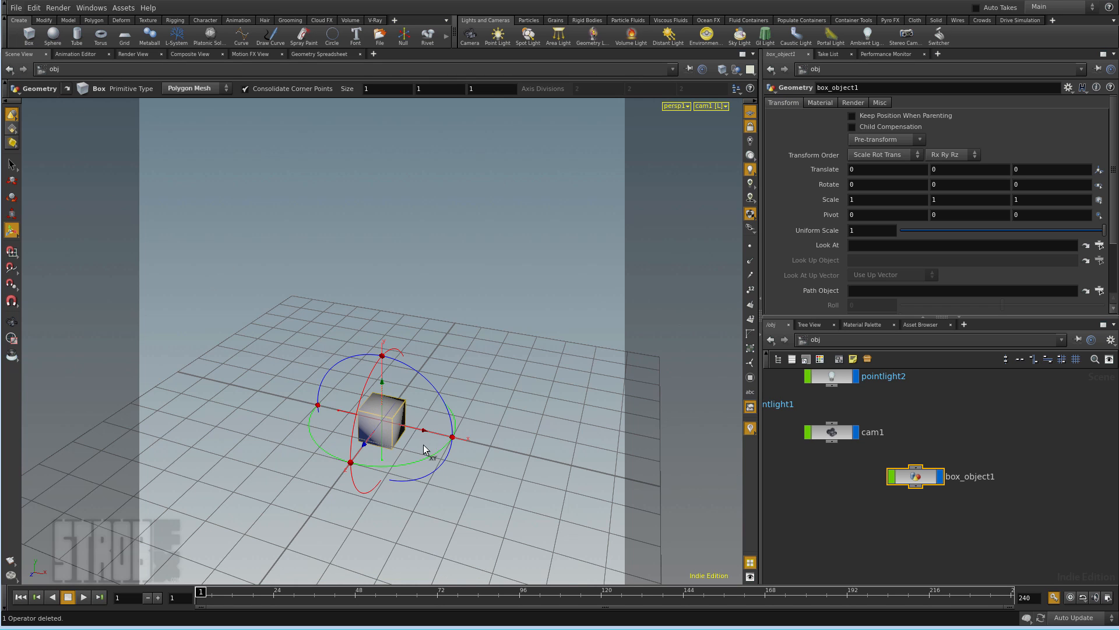
{"action": "left_click", "coordinate": [366, 88]}
{"action": "type", "text": "5"}
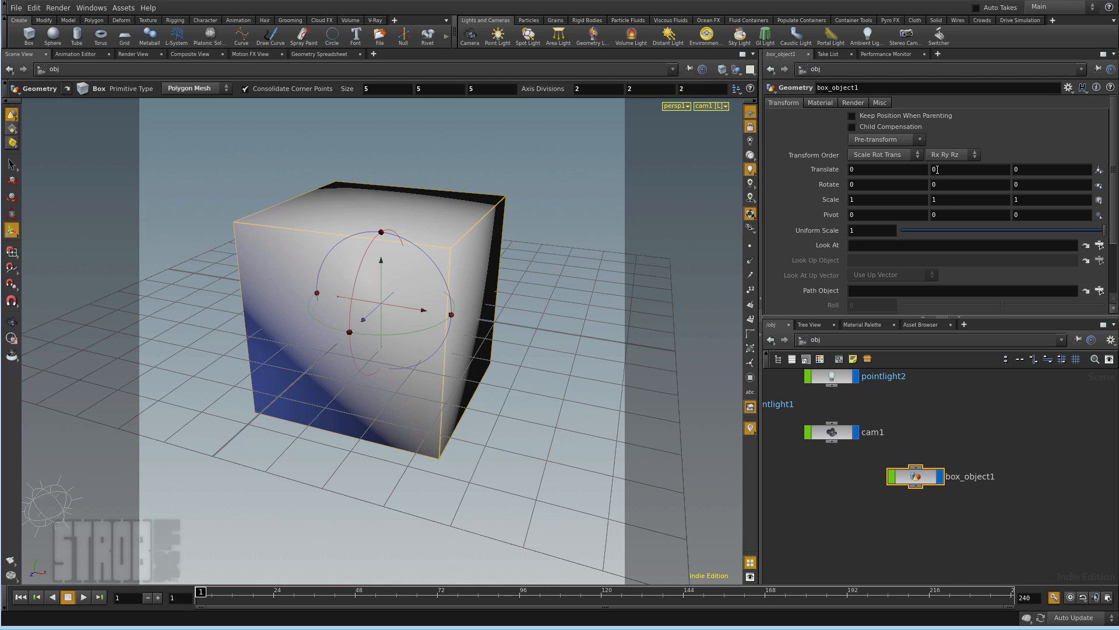
{"action": "left_click", "coordinate": [933, 200]}
{"action": "type", "text": "2.5"}
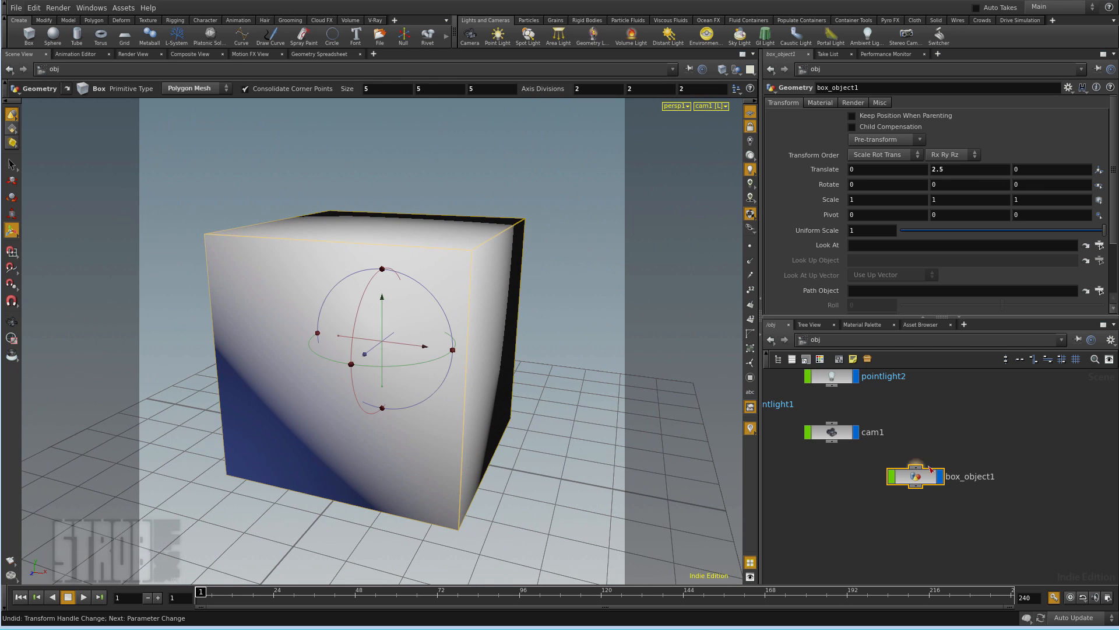
{"action": "double_click", "coordinate": [914, 476]}
{"action": "type", "text": "conv"}
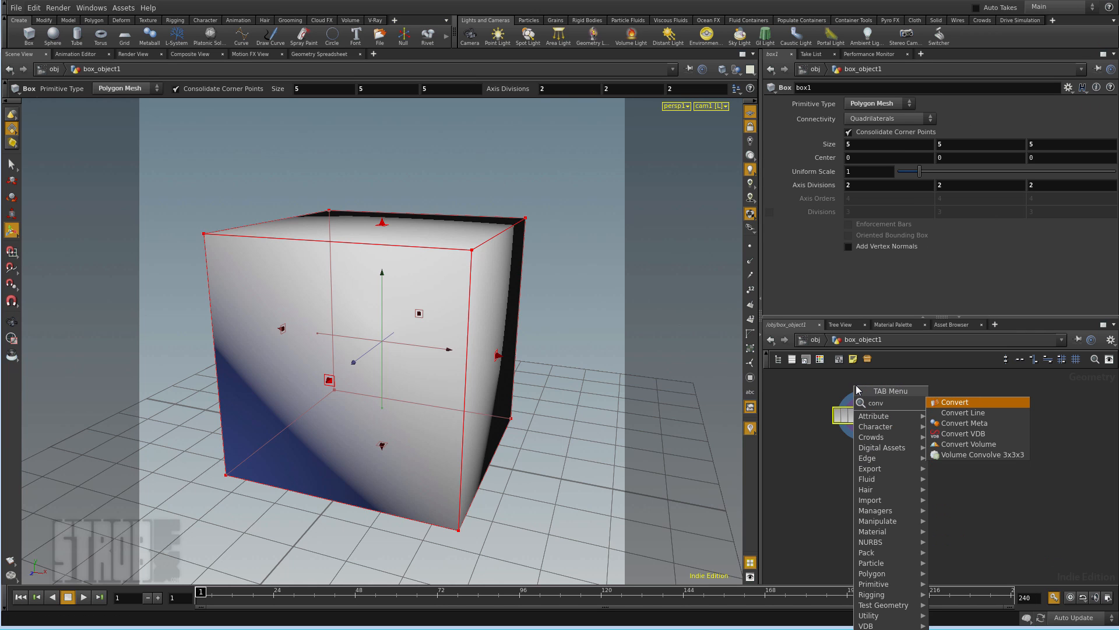
Step: Add VDB from Polygons outputting a fog density VDB only, with 1-voxel bands
{"action": "type", "text": "e"}
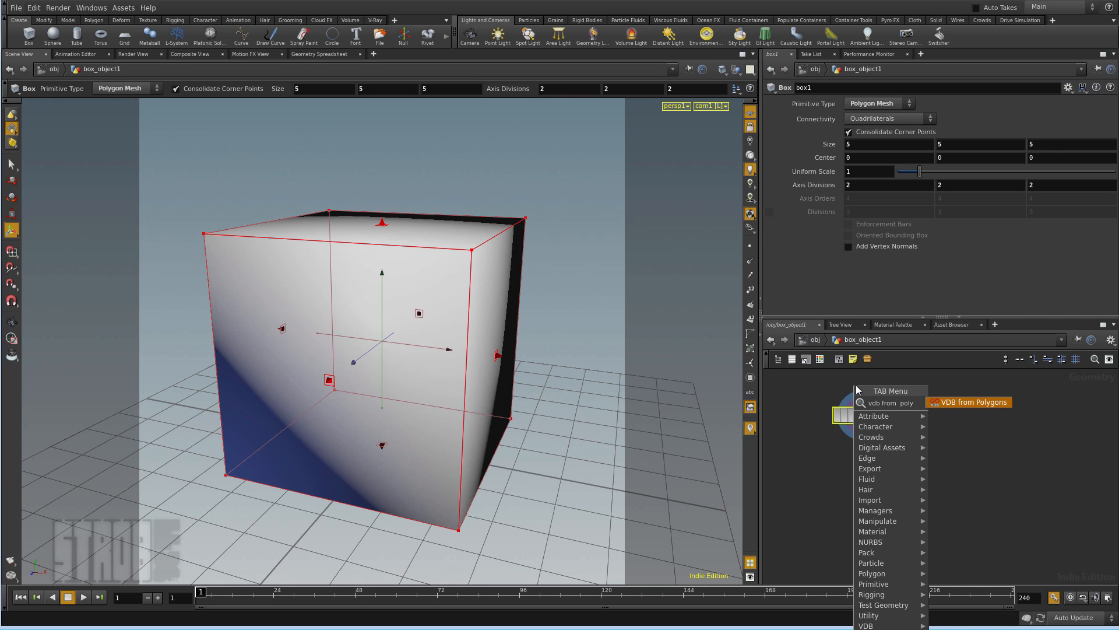
{"action": "left_click", "coordinate": [968, 402]}
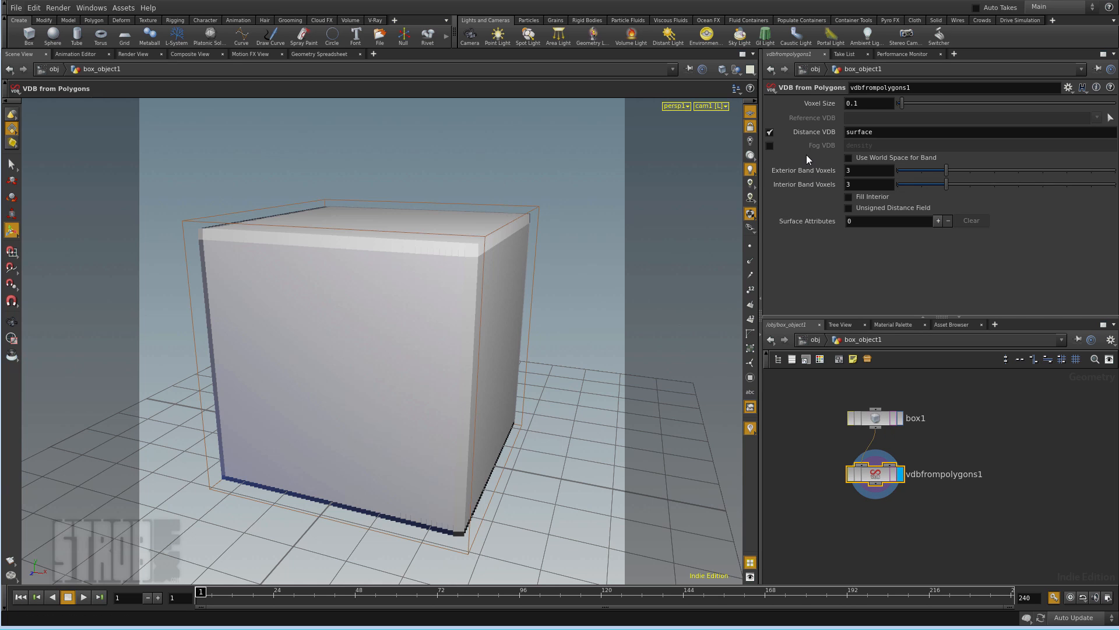
{"action": "left_click", "coordinate": [771, 146]}
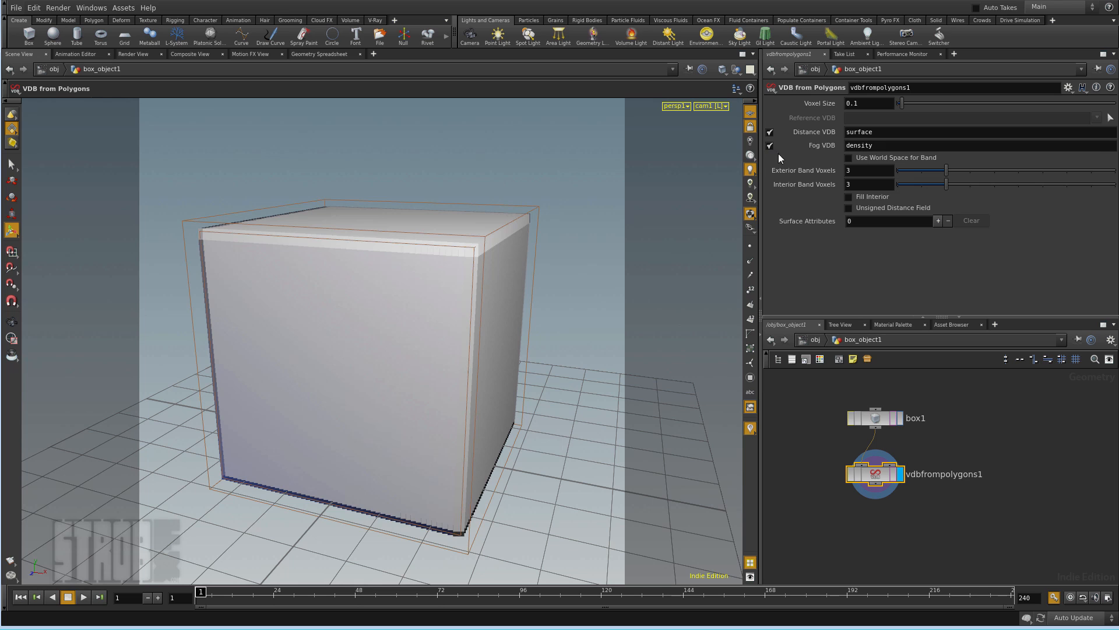
{"action": "left_click", "coordinate": [770, 132]}
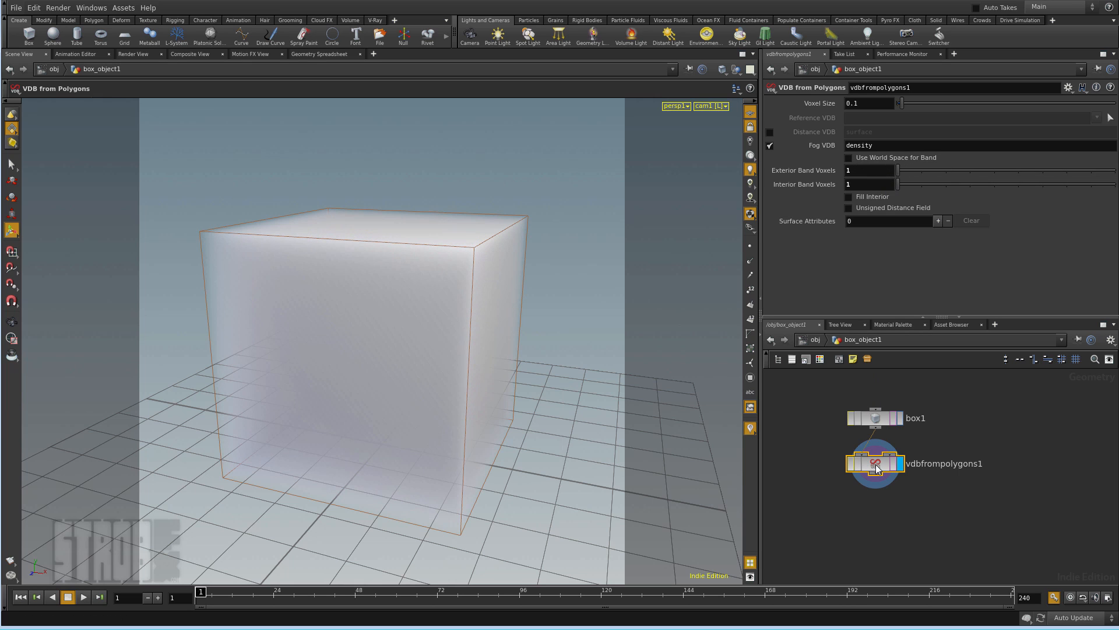
{"action": "left_click", "coordinate": [875, 463]}
{"action": "type", "text": "volume vo"}
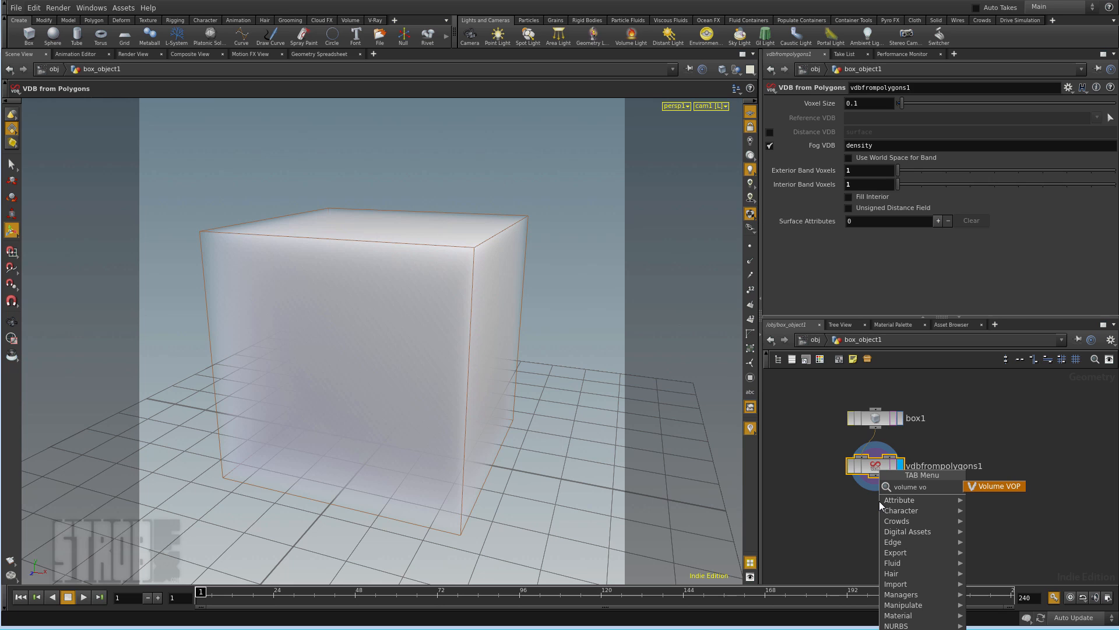
Step: Add a Volume VOP and wire a Unified Noise inside it to the density output
{"action": "left_click", "coordinate": [993, 486]}
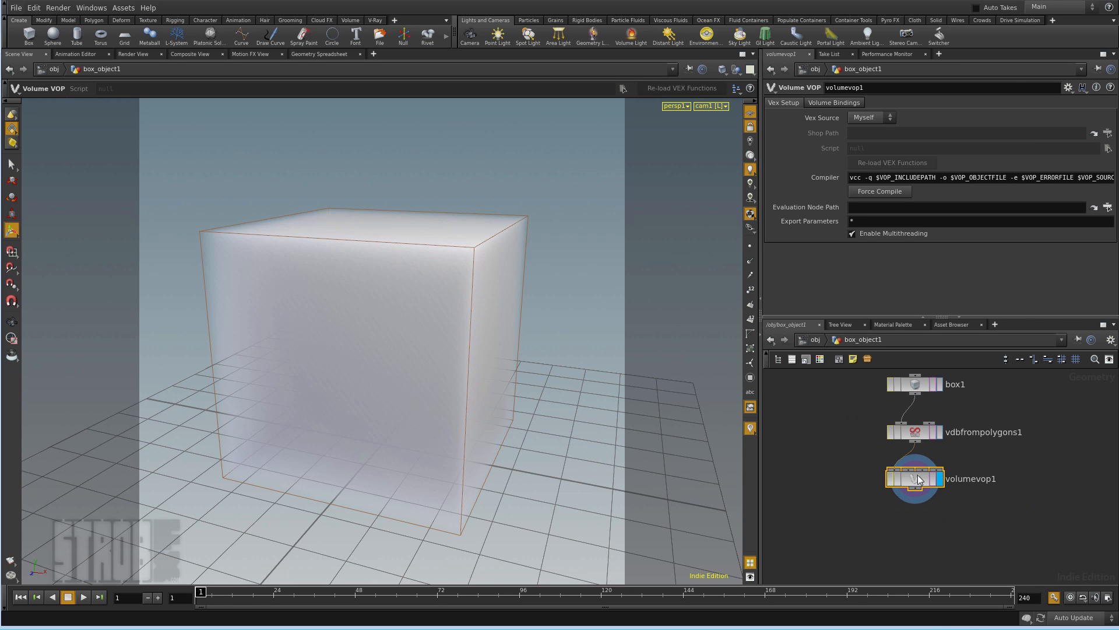
{"action": "double_click", "coordinate": [912, 478]}
{"action": "type", "text": "unifie"}
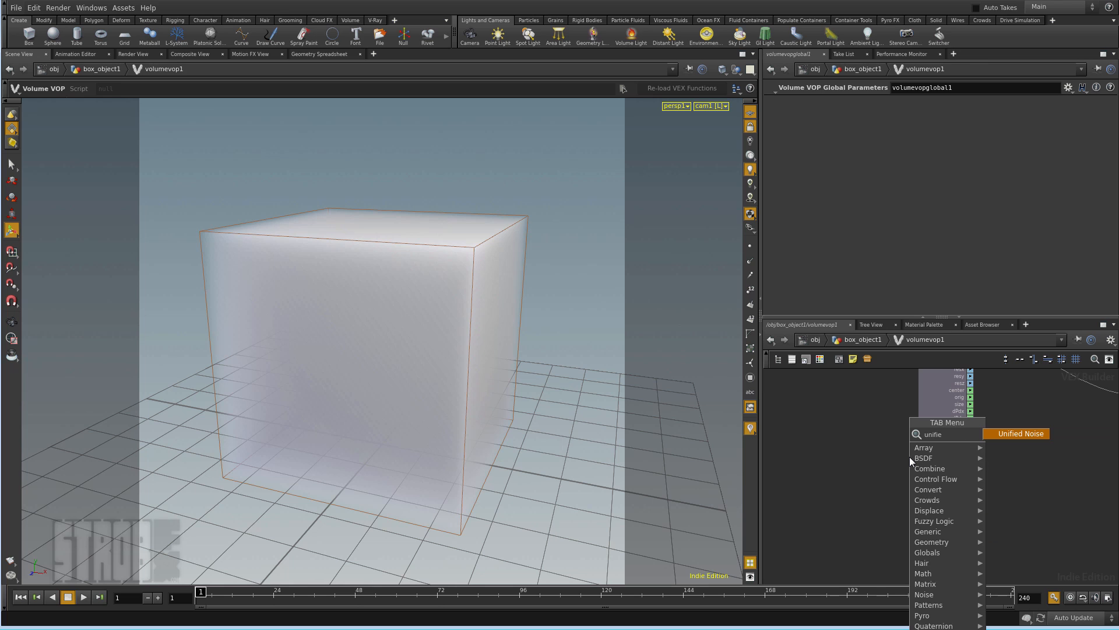
{"action": "left_click", "coordinate": [1019, 434]}
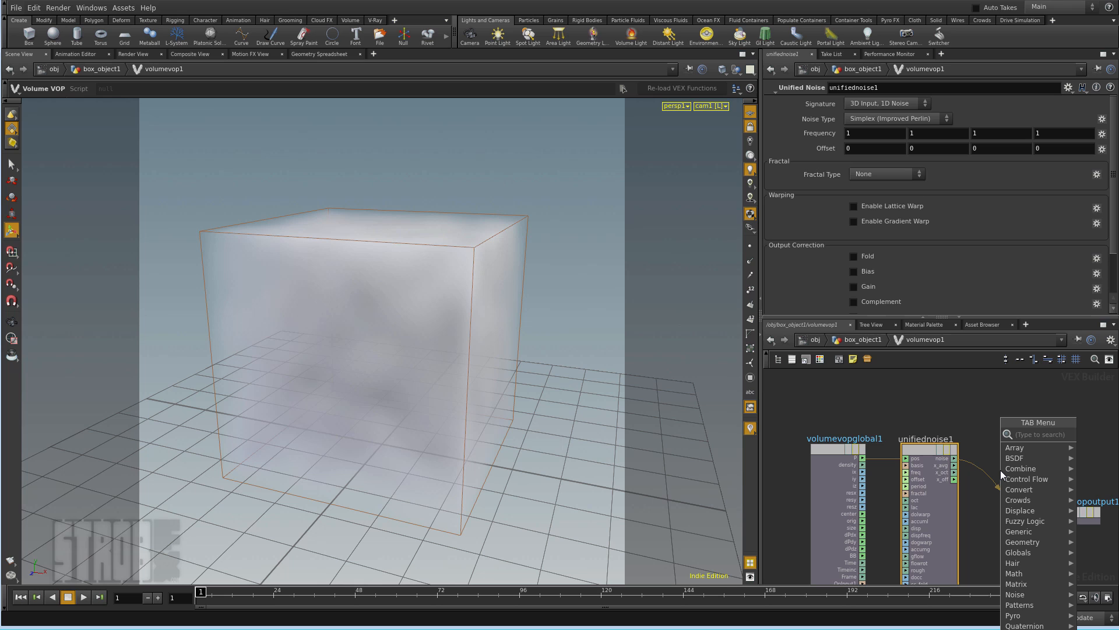
{"action": "type", "text": "fit"}
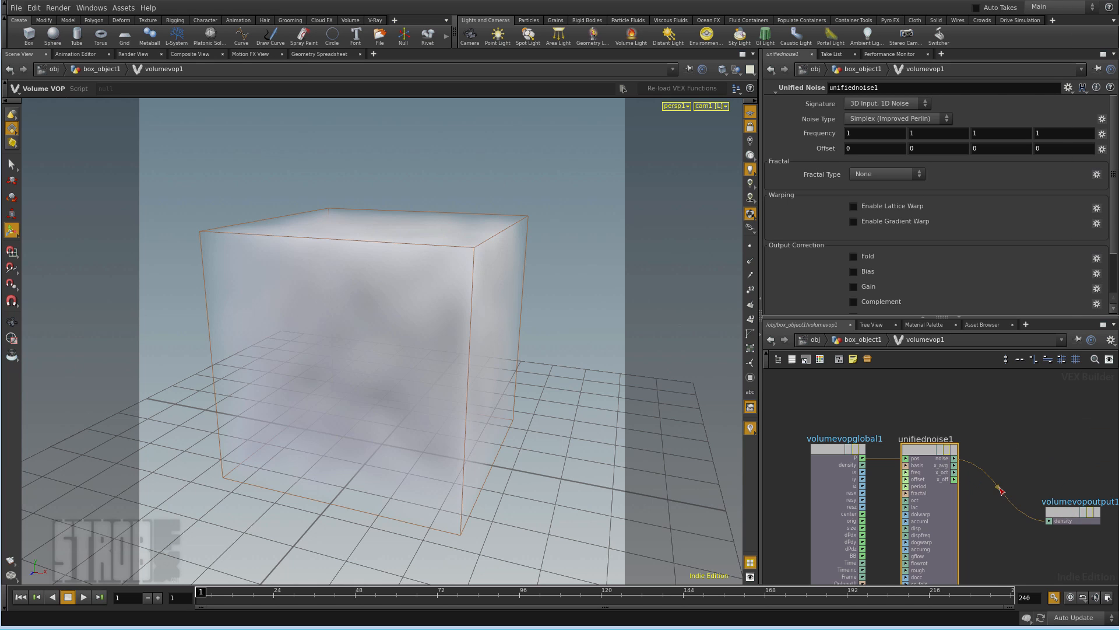
Step: Insert Fit Range after the noise and link all amplitude components to 0.5
{"action": "left_click", "coordinate": [1003, 478]}
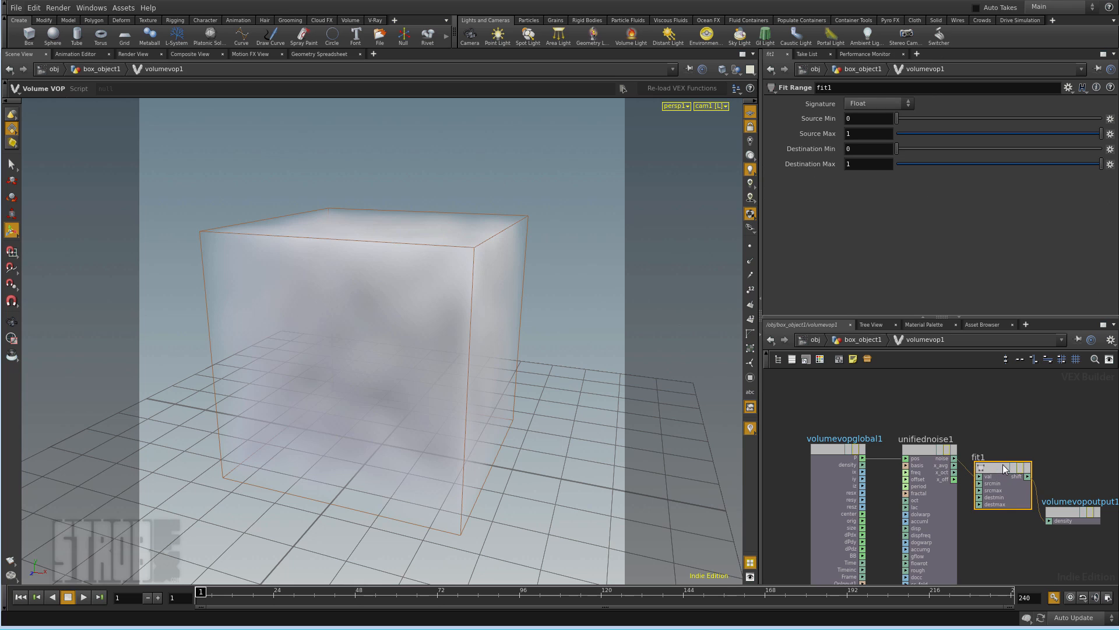
{"action": "left_click", "coordinate": [926, 450]}
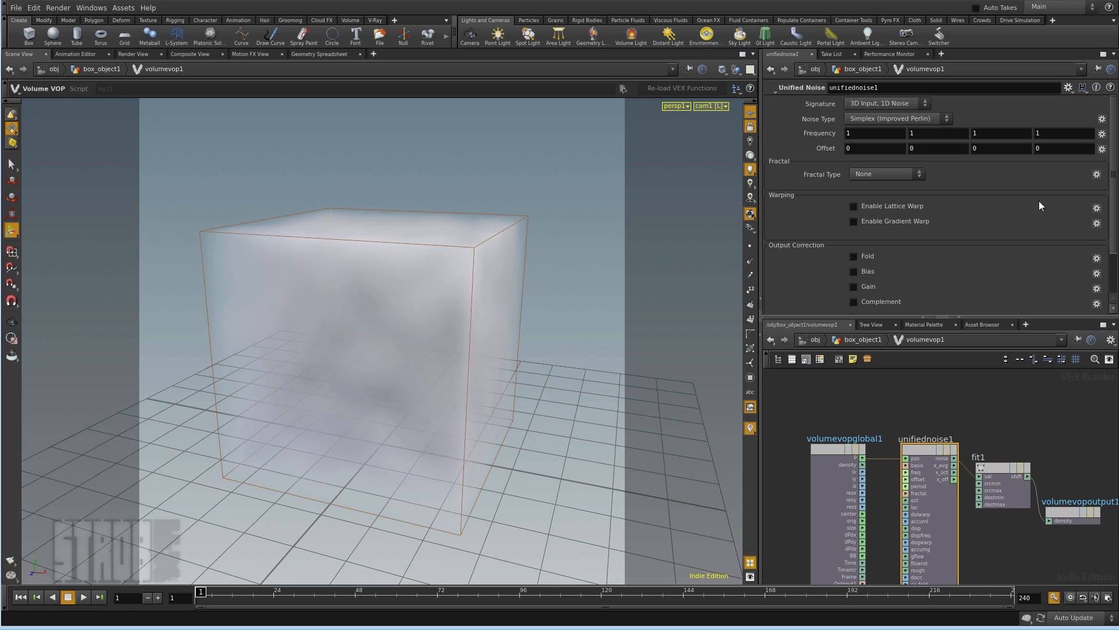
{"action": "scroll", "scroll_direction": "down", "scroll_amount": 3}
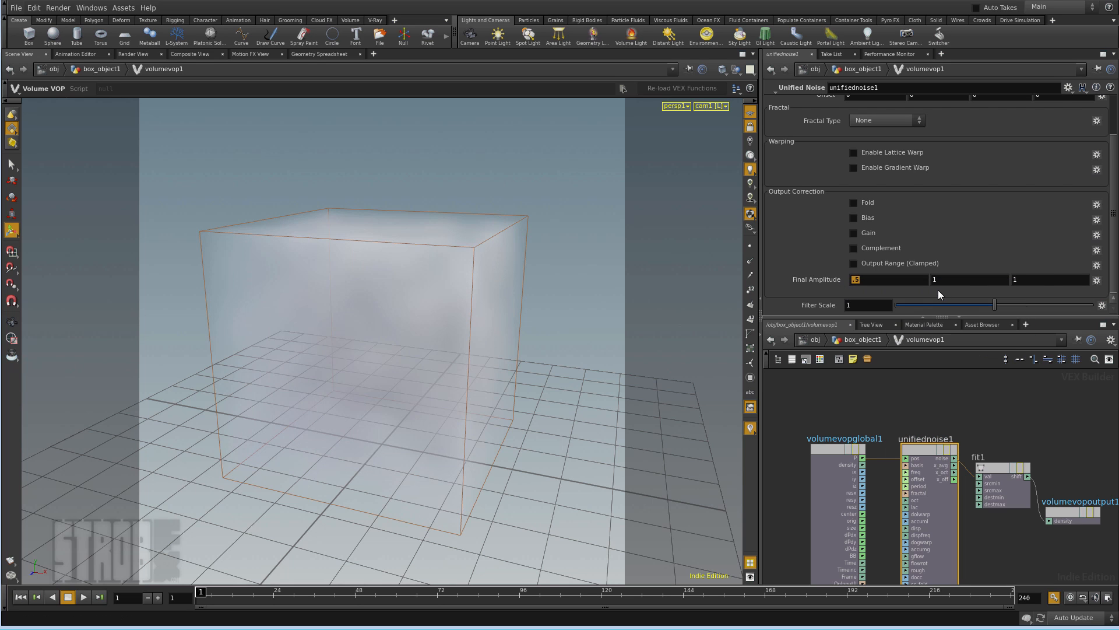
{"action": "right_click", "coordinate": [889, 279]}
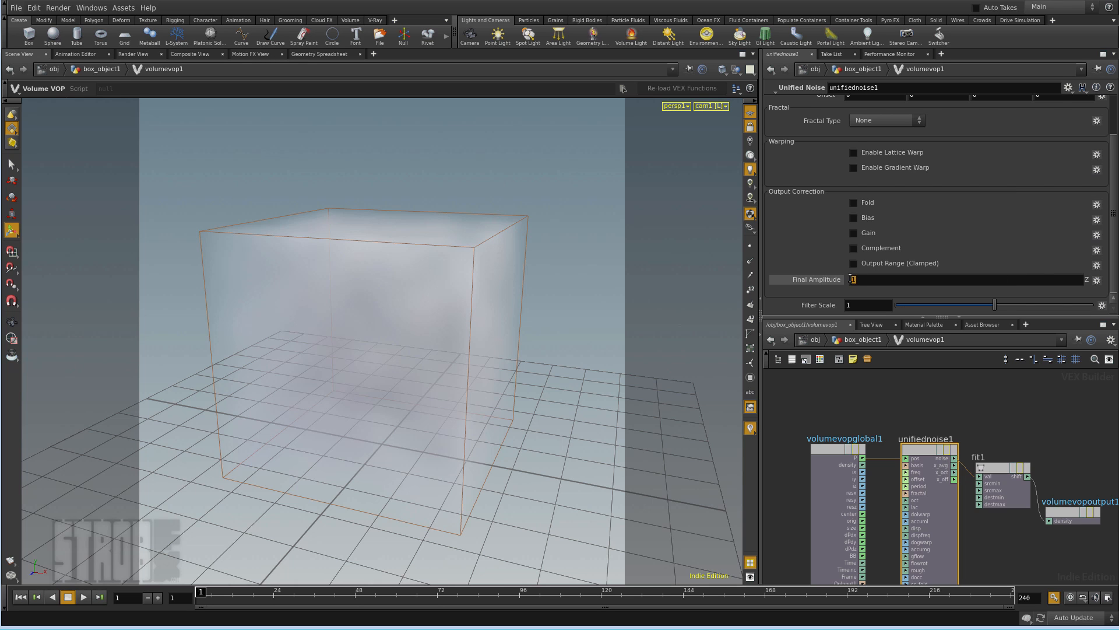
{"action": "right_click", "coordinate": [854, 279]}
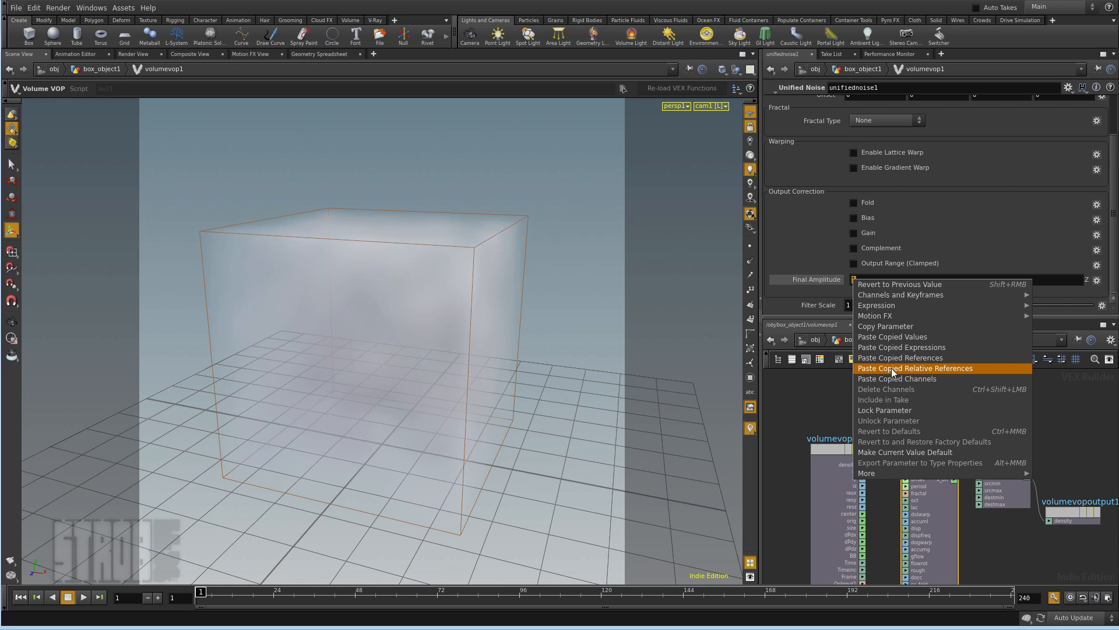
{"action": "left_click", "coordinate": [915, 367]}
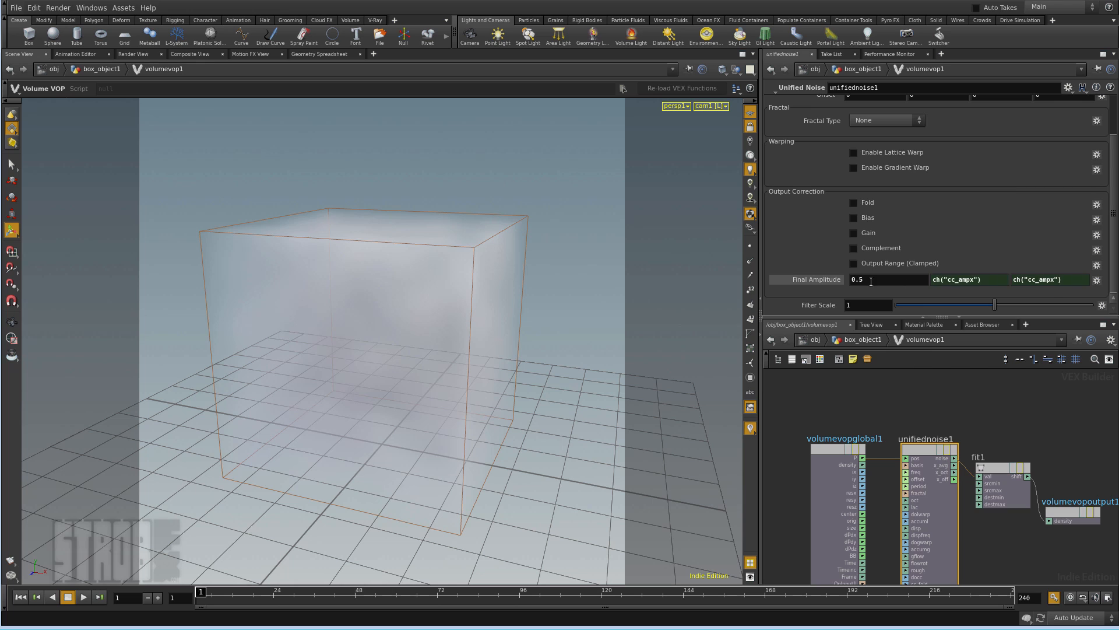
{"action": "triple_click", "coordinate": [857, 279]}
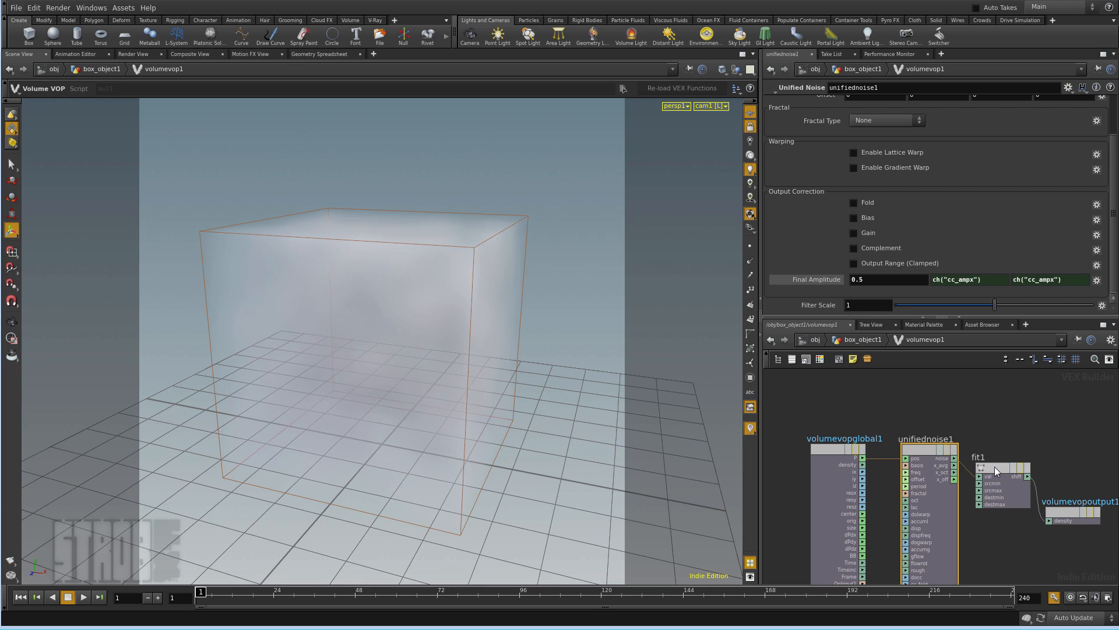
Step: Set the Fit Range destination maximum to 10 for denser fog
{"action": "left_click", "coordinate": [999, 467]}
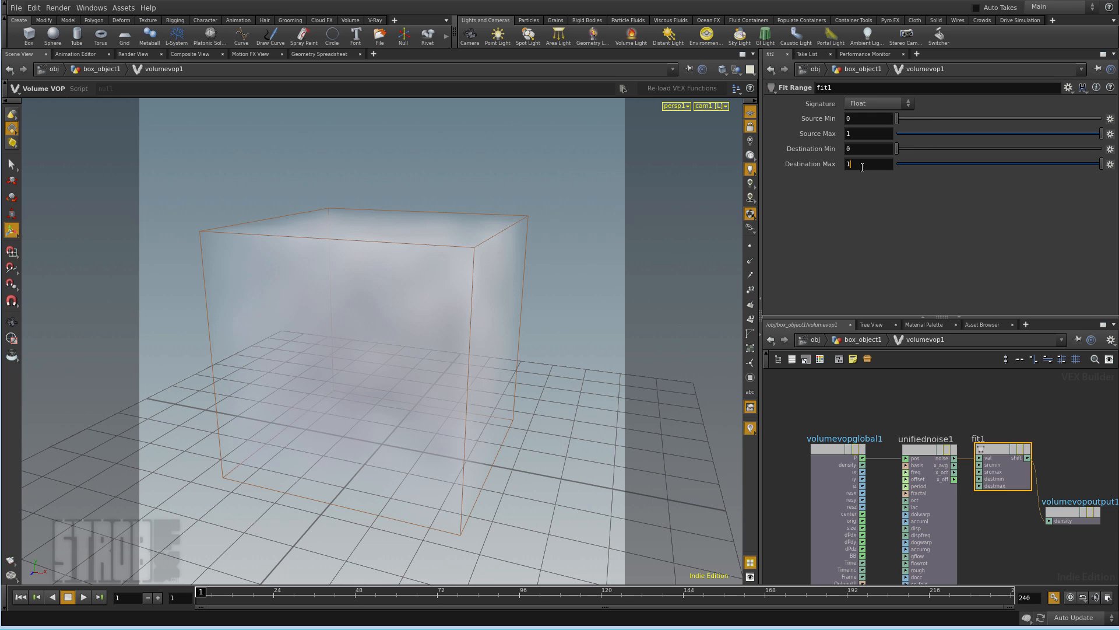
{"action": "type", "text": "10"}
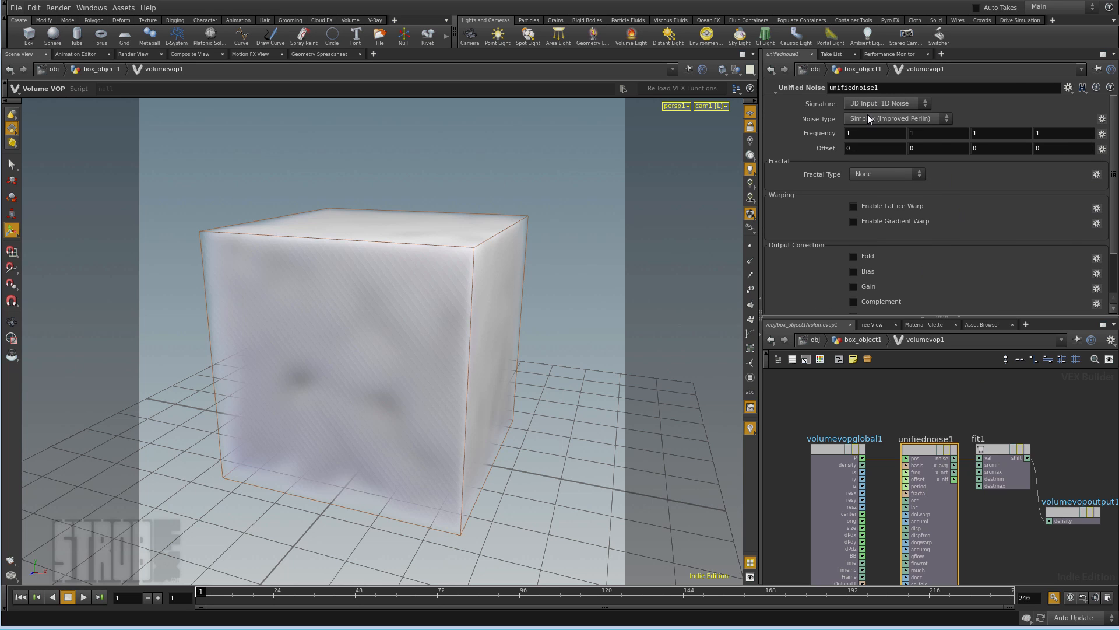
{"action": "left_click", "coordinate": [895, 117]}
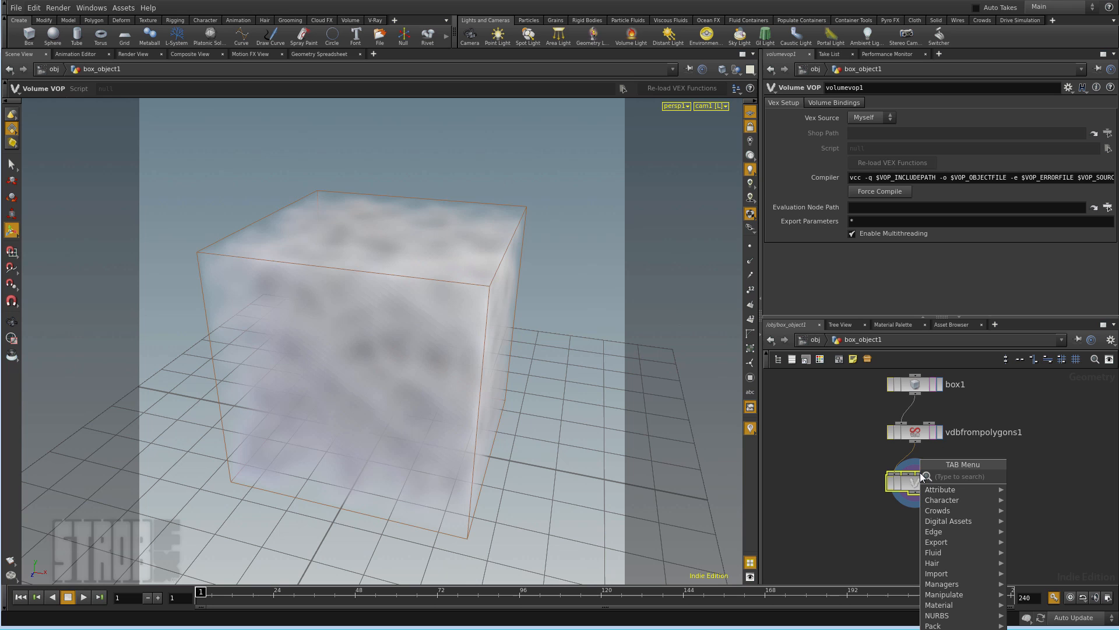
Step: Add Convert VDB turning the fog into an SDF, display it, and append VDB Smooth
{"action": "type", "text": "vdb"}
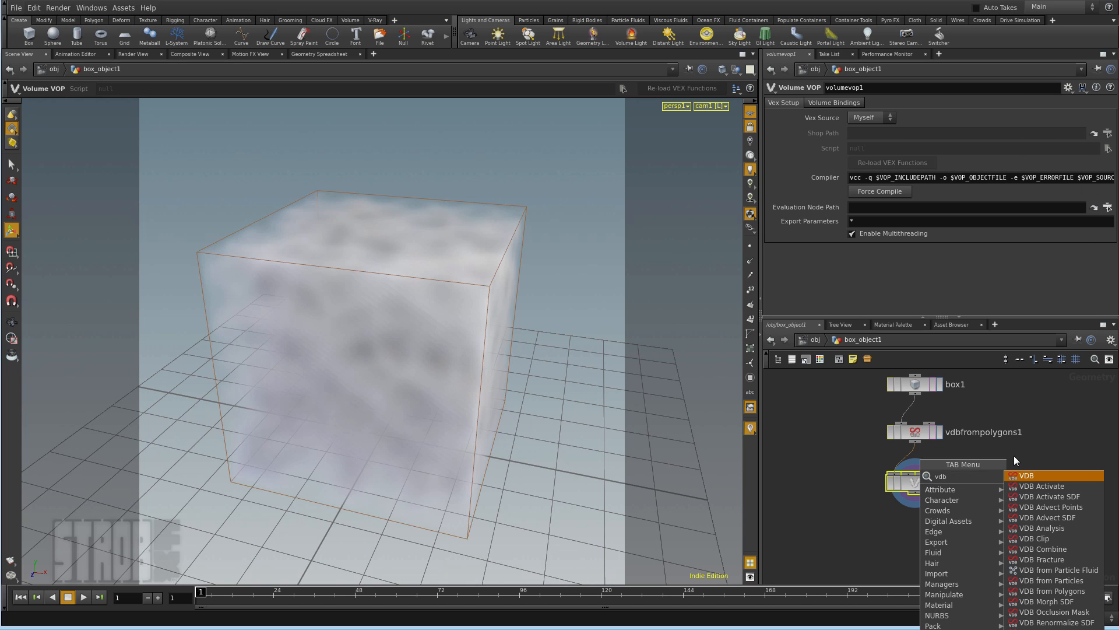
{"action": "left_click", "coordinate": [1026, 475]}
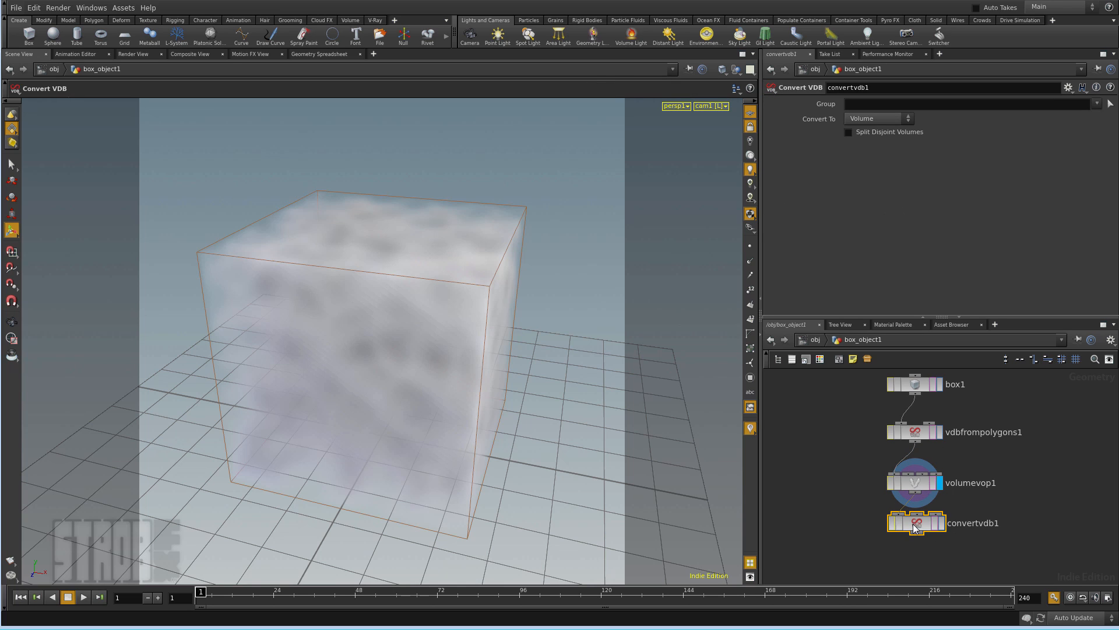
{"action": "left_click", "coordinate": [917, 522]}
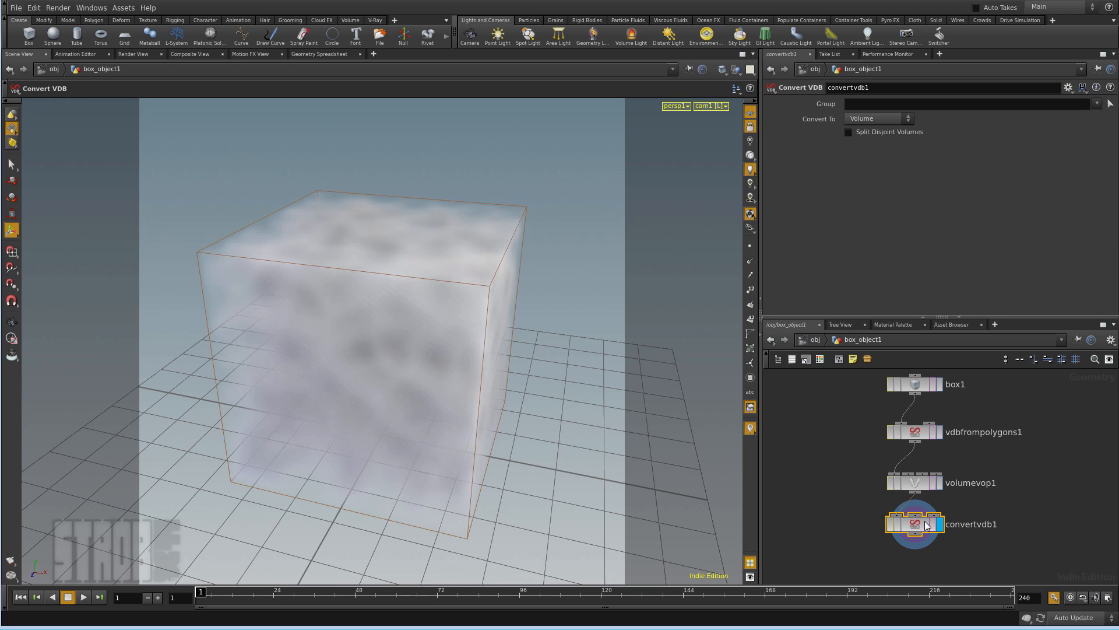
{"action": "left_click", "coordinate": [878, 119]}
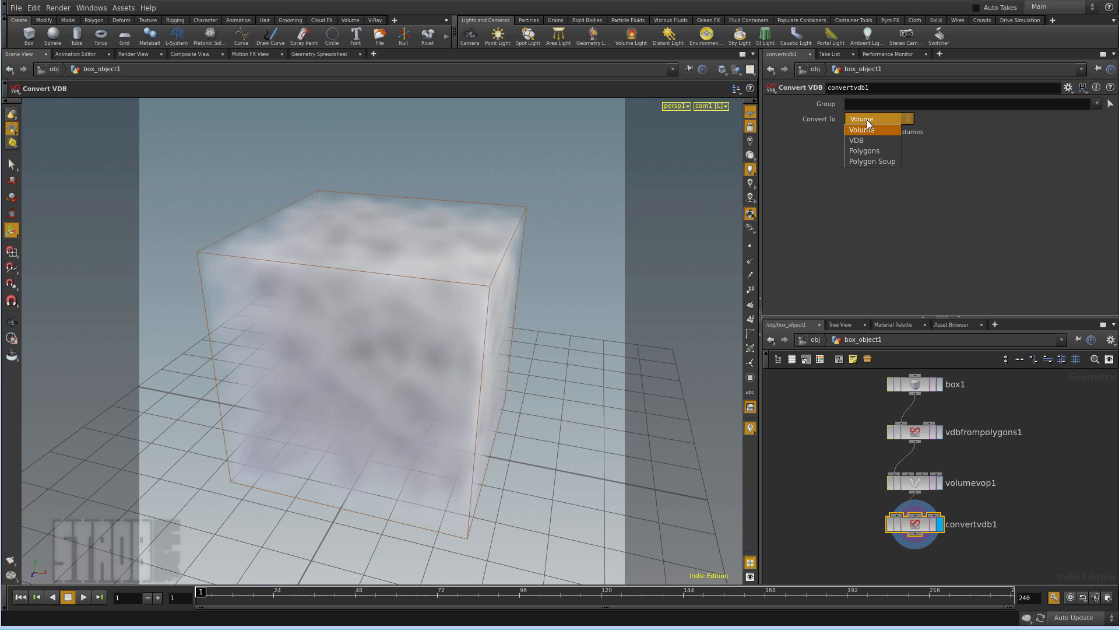
{"action": "left_click", "coordinate": [857, 140]}
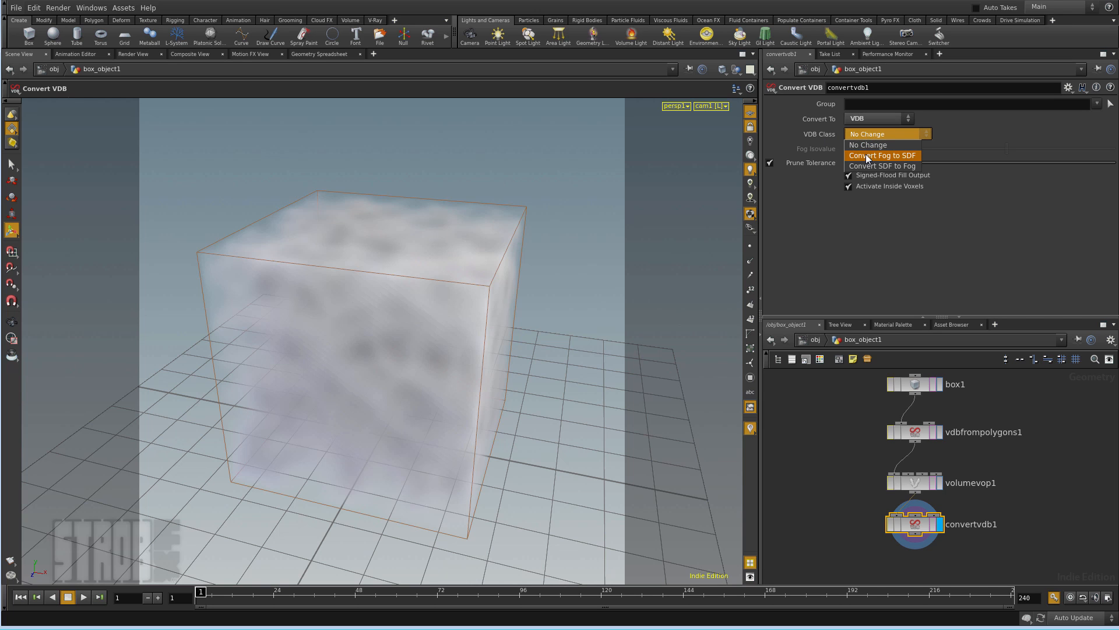
{"action": "left_click", "coordinate": [883, 155]}
{"action": "type", "text": "vdb smooth"}
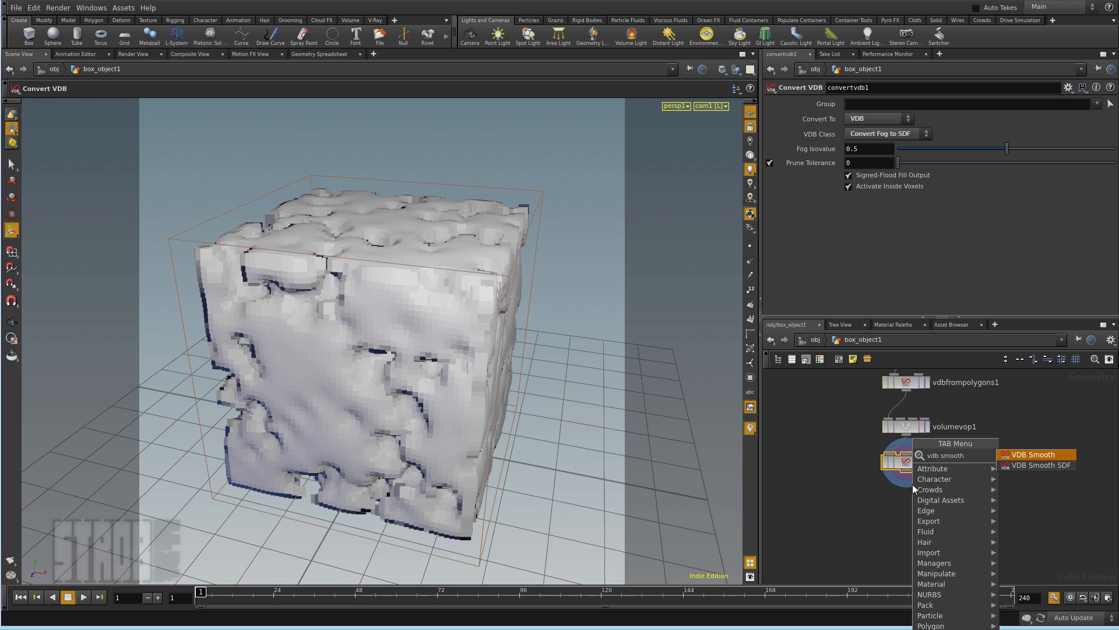
{"action": "left_click", "coordinate": [1039, 466]}
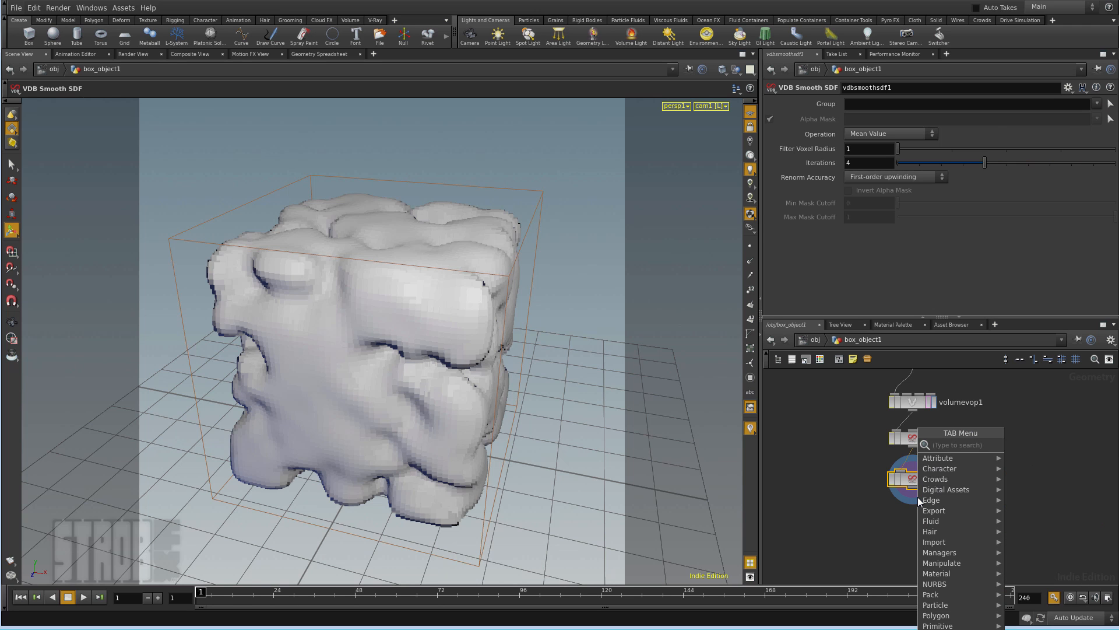
Step: Add a second Convert VDB after smoothing set to Polygons, viewed with wireframe overlay
{"action": "type", "text": "convert"}
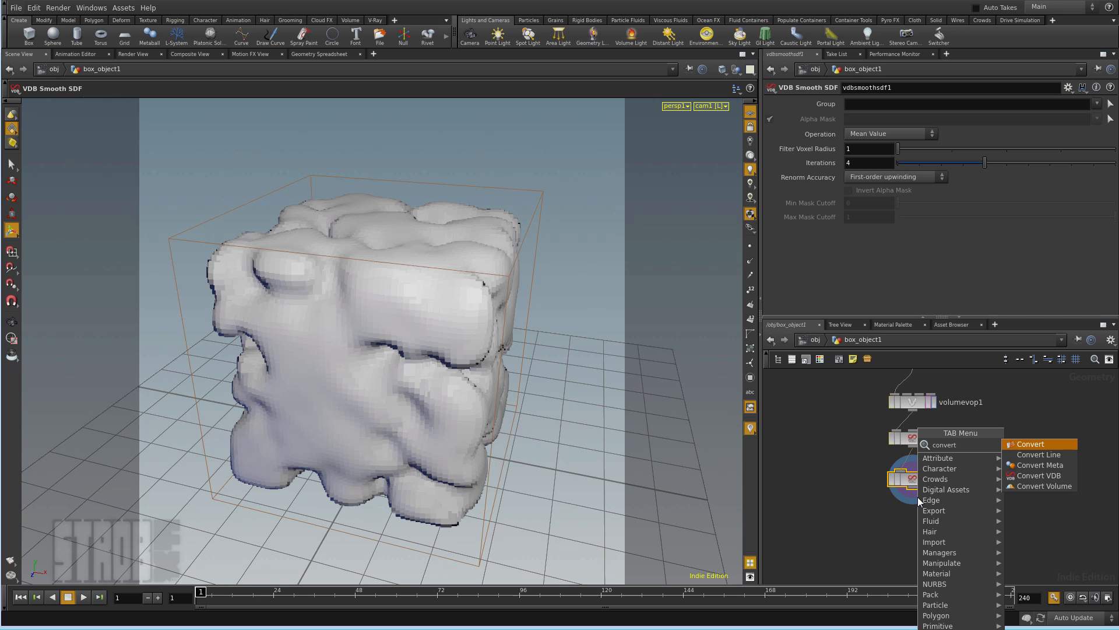
{"action": "left_click", "coordinate": [1039, 475]}
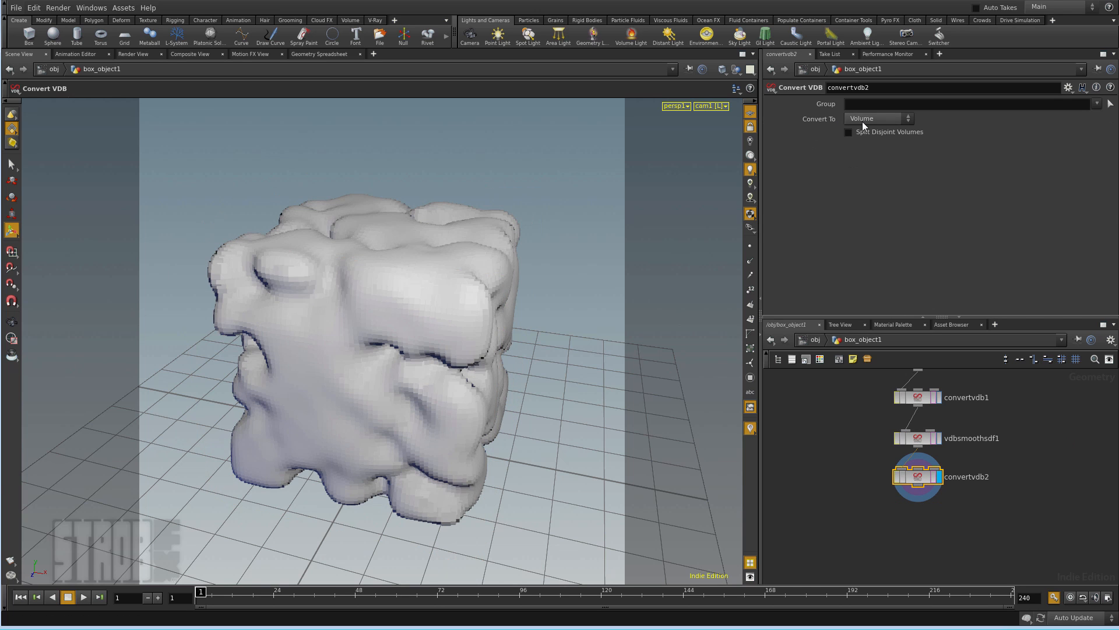
{"action": "left_click", "coordinate": [878, 118]}
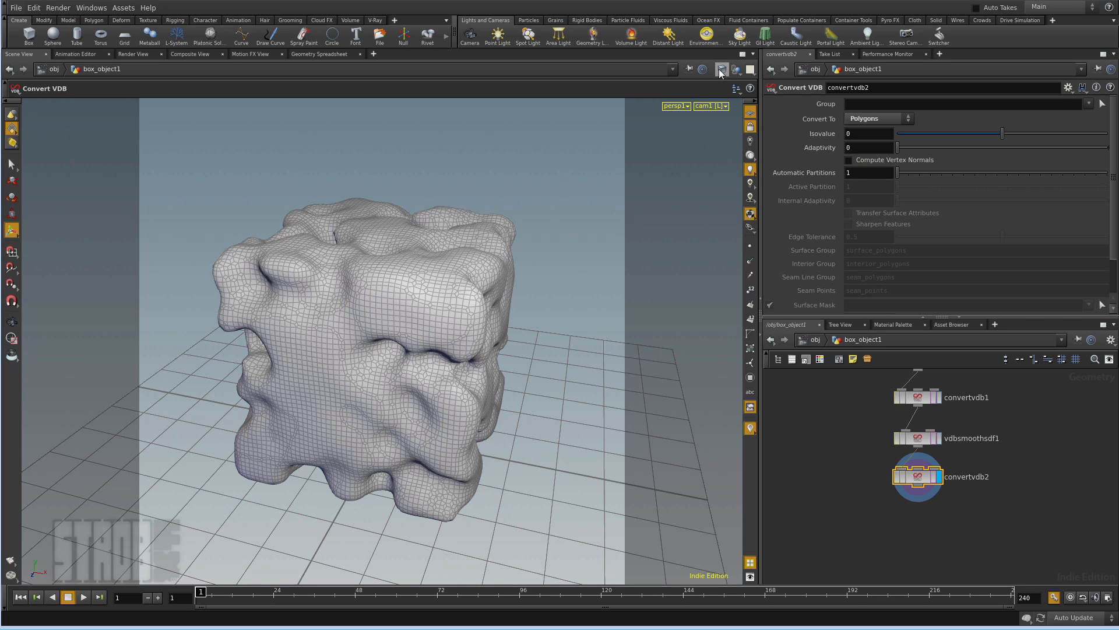
{"action": "left_click", "coordinate": [721, 69]}
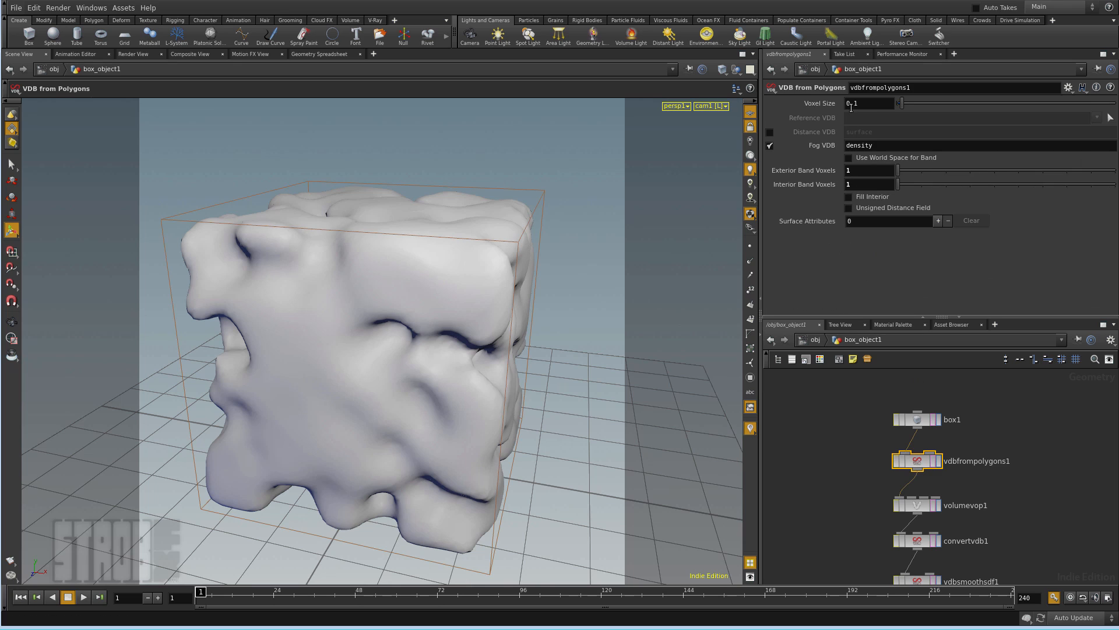
Step: Set vdbfrompolygons1 Voxel Size to 0.03 for a finer surface
{"action": "type", "text": "0.03"}
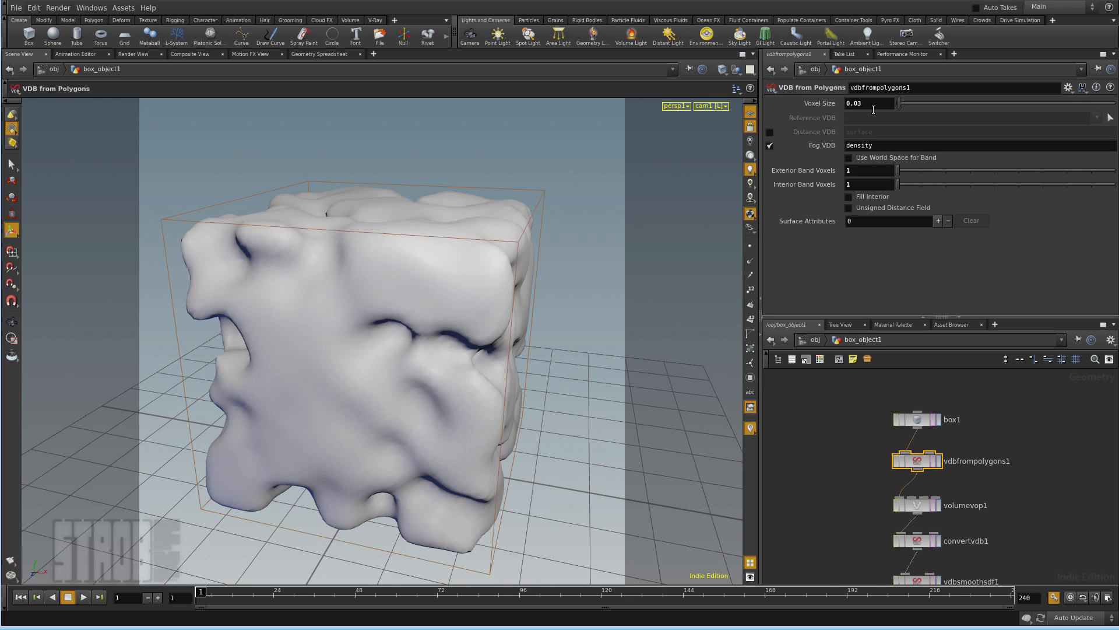
{"action": "mouse_move", "coordinate": [622, 313]}
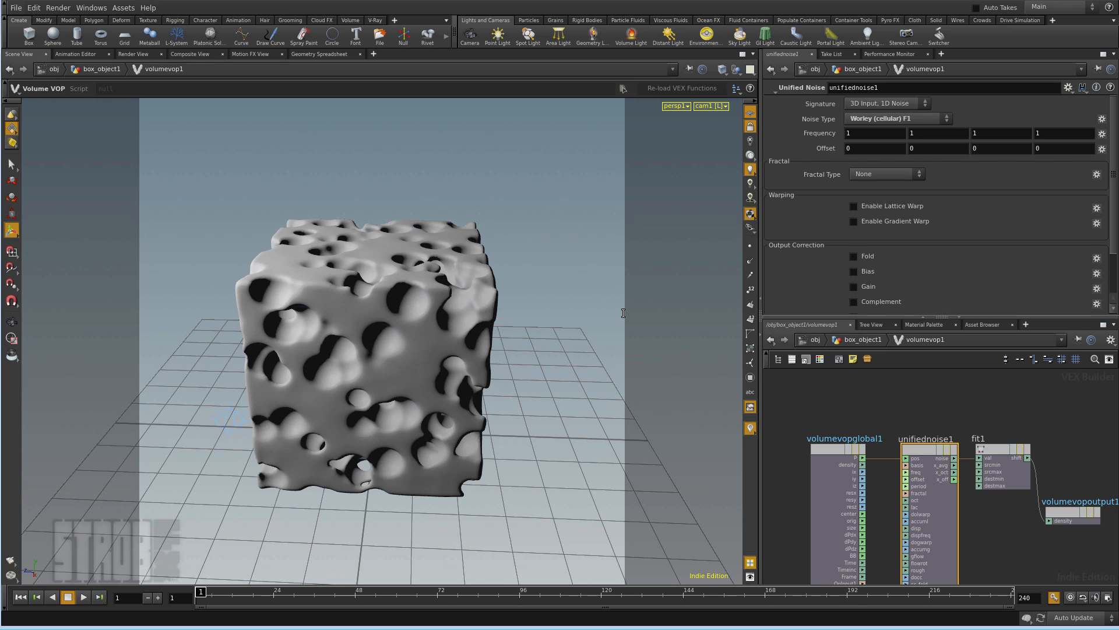
Step: Adjust the Worley F1 noise frequency to carve Swiss-cheese holes
{"action": "scroll", "scroll_direction": "down", "scroll_amount": 3}
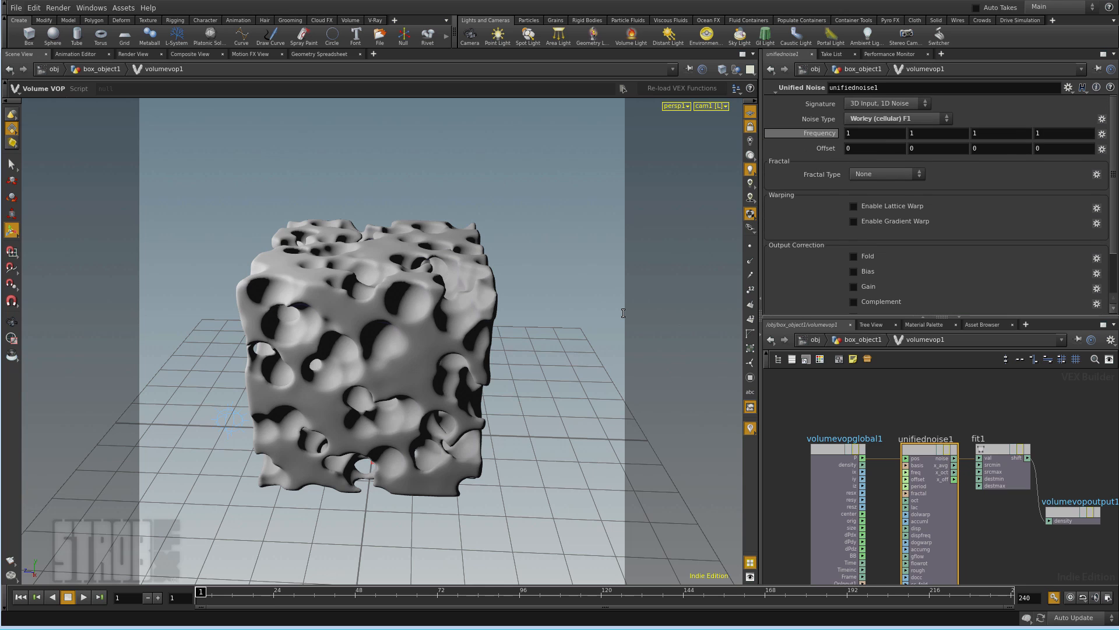
{"action": "left_click", "coordinate": [820, 133]}
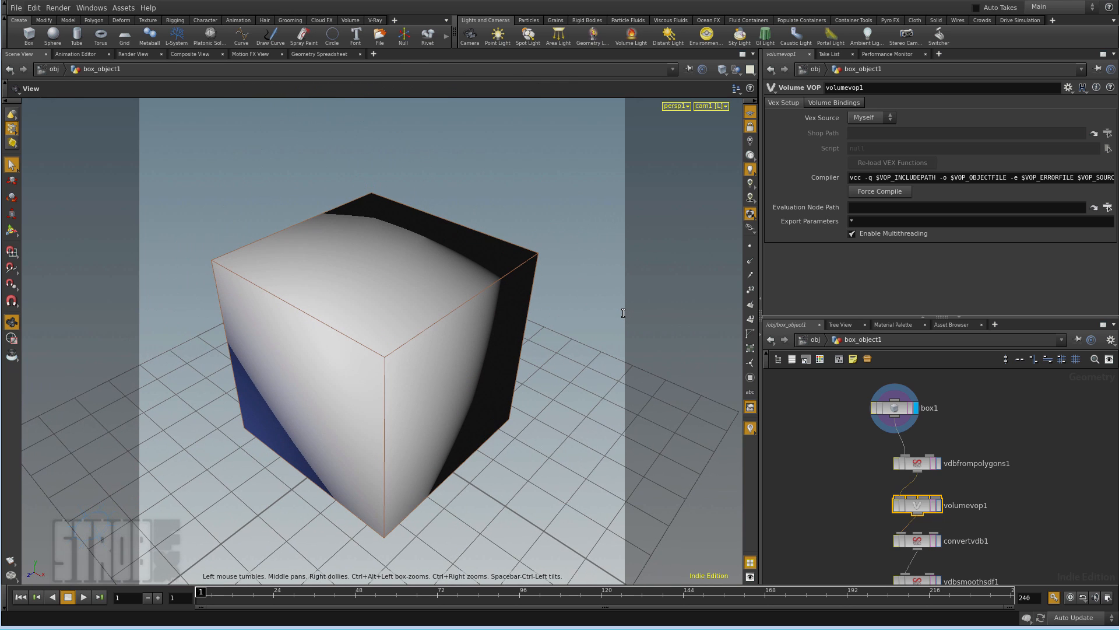
Step: Select box points 2, 3, 6 and 7 and lower them with an Edit node into a wedge
{"action": "left_click", "coordinate": [12, 164]}
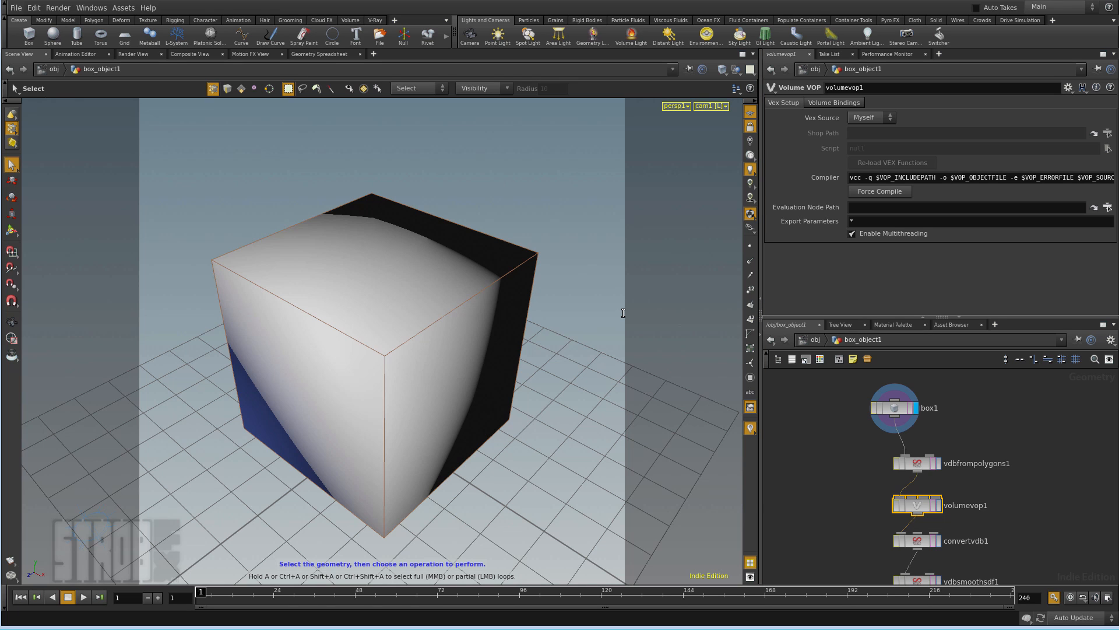
{"action": "left_click", "coordinate": [893, 408]}
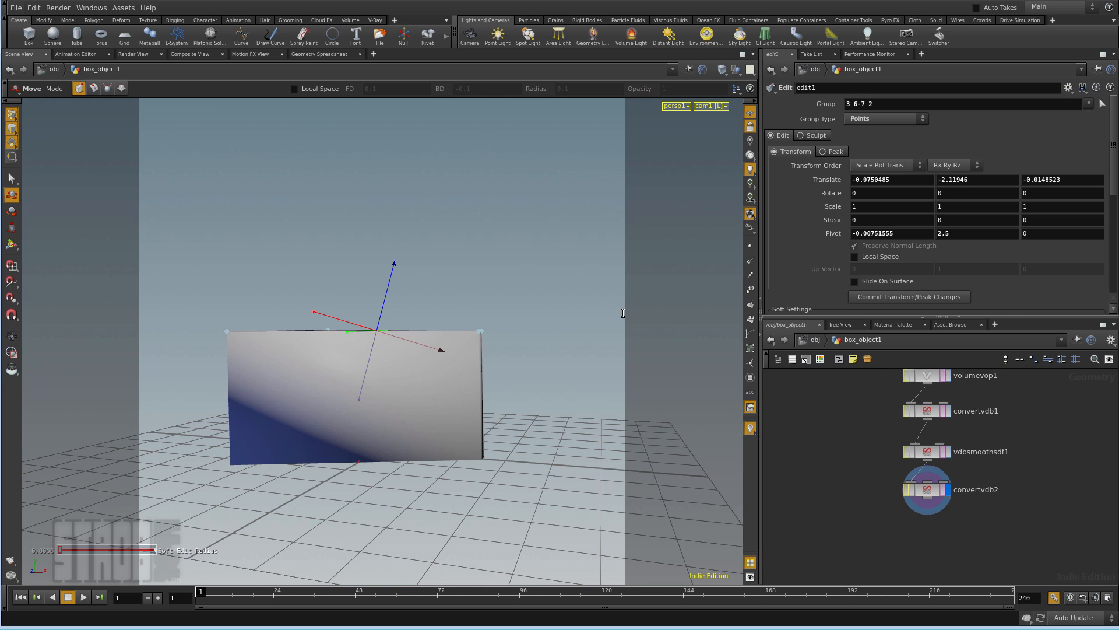
{"action": "left_click", "coordinate": [927, 491]}
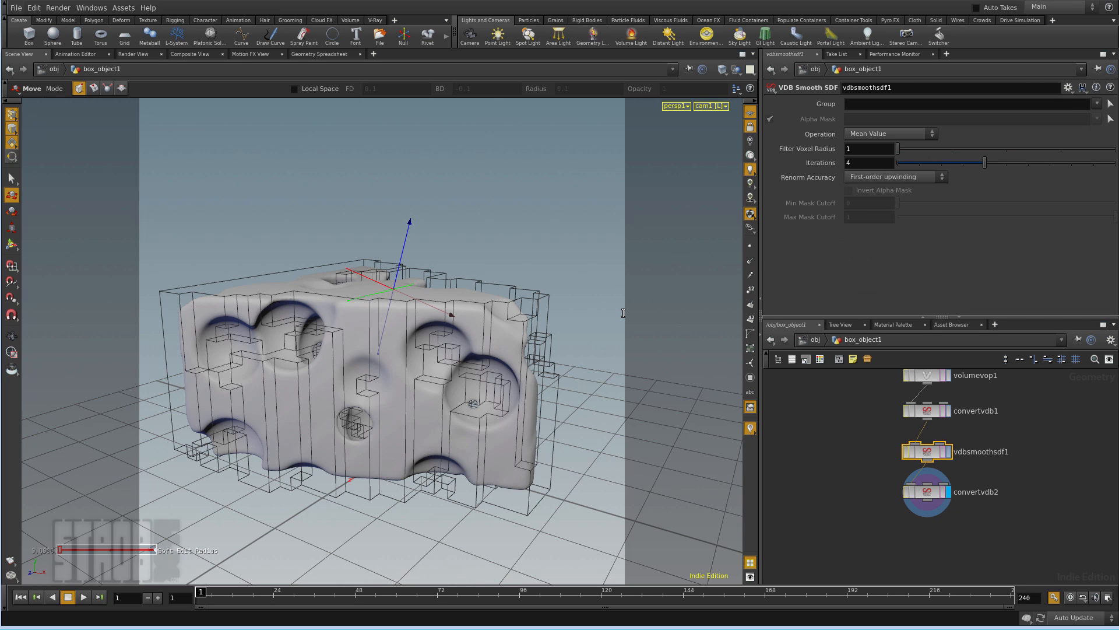
Step: Try Laplacian Flow at 5 iterations, then settle on Gaussian smoothing with 3 iterations
{"action": "left_click", "coordinate": [888, 133]}
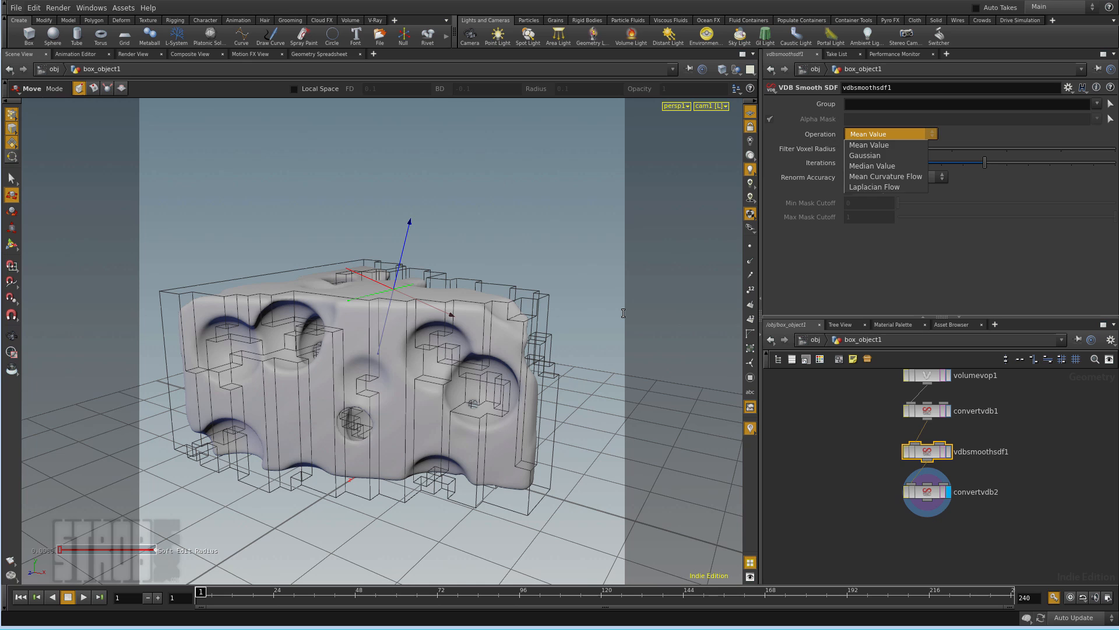
{"action": "left_click", "coordinate": [872, 187]}
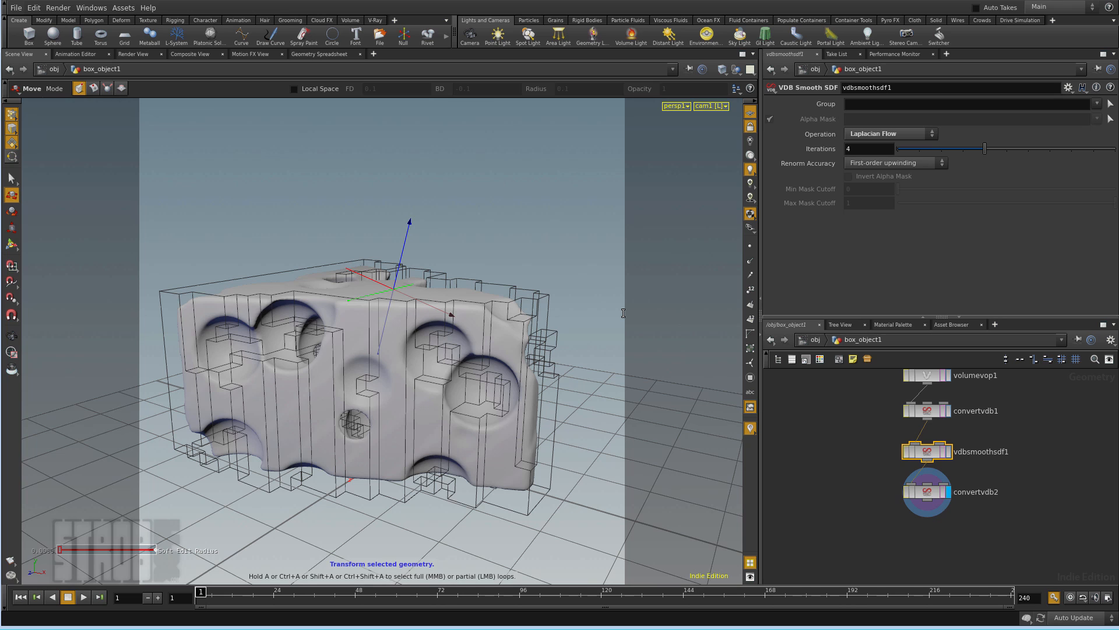
{"action": "left_click", "coordinate": [1006, 148]}
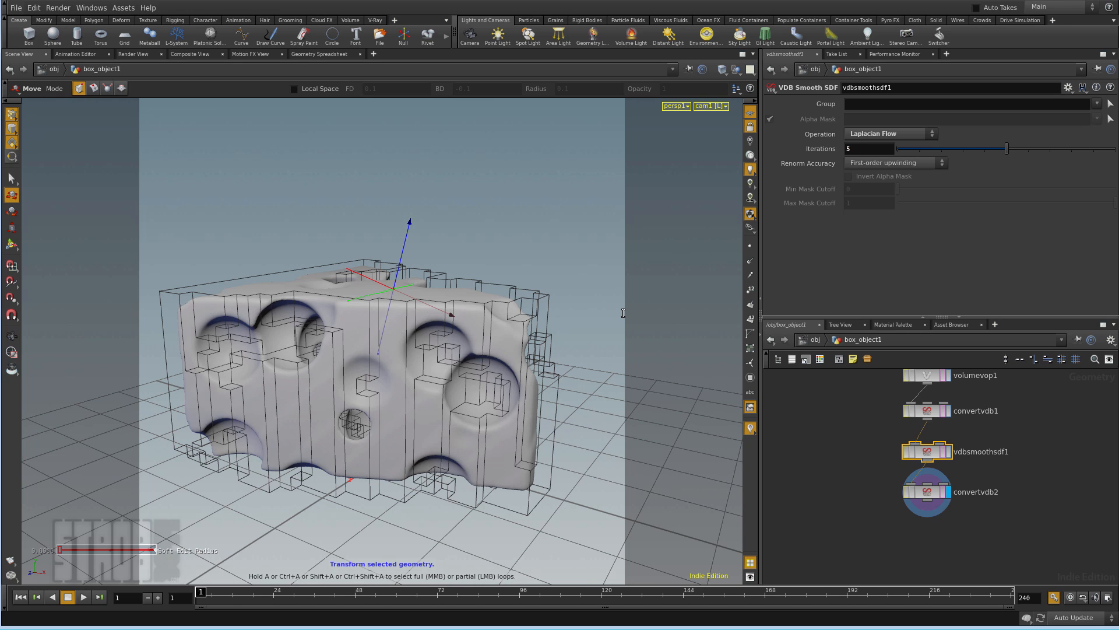
{"action": "left_click", "coordinate": [888, 133]}
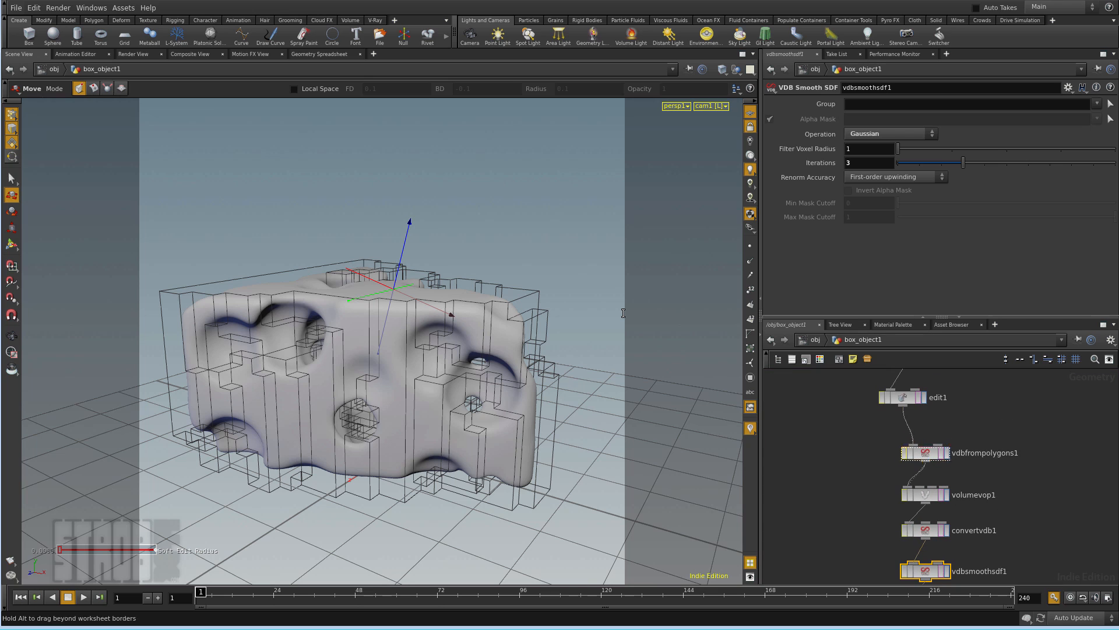
{"action": "left_click", "coordinate": [925, 457]}
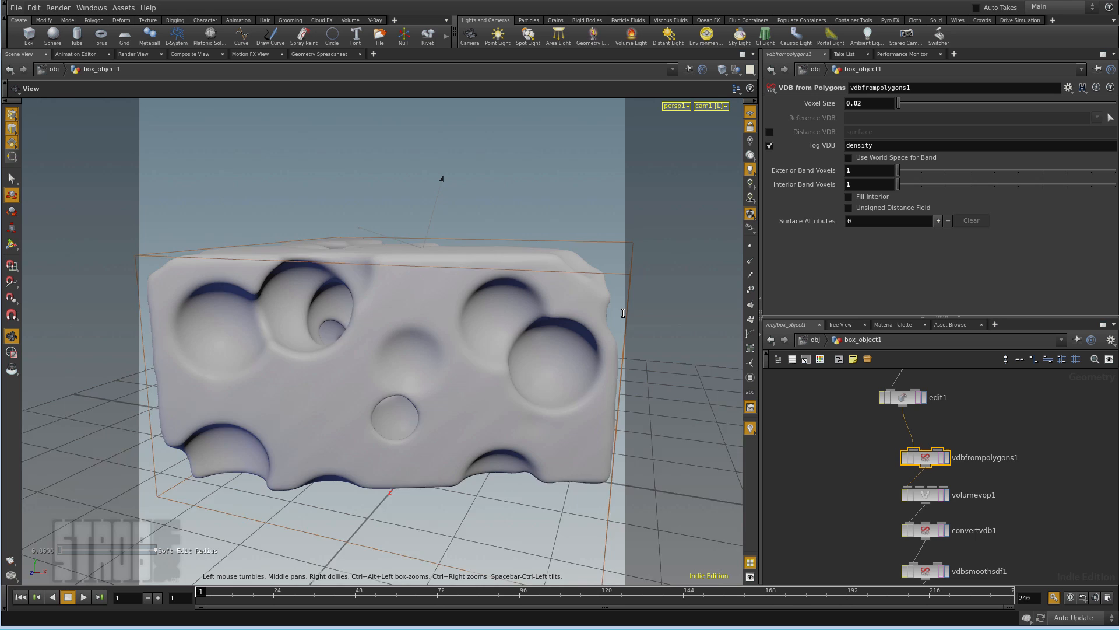
Step: Set vdbfrompolygons1 Voxel Size to 0.02 for a crisper surface
{"action": "left_click", "coordinate": [133, 54]}
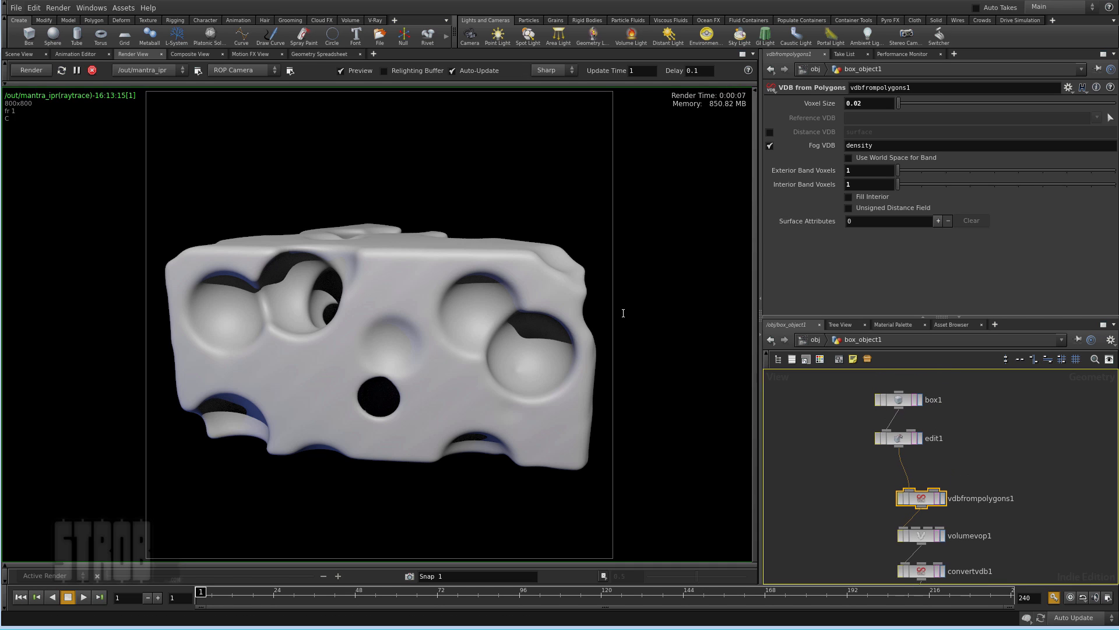
Step: On vdbsmoothsdf1 try Laplacian Flow, raise iterations, and use fifth-order HJ-WENO renormalisation
{"action": "scroll", "scroll_direction": "down", "scroll_amount": 3}
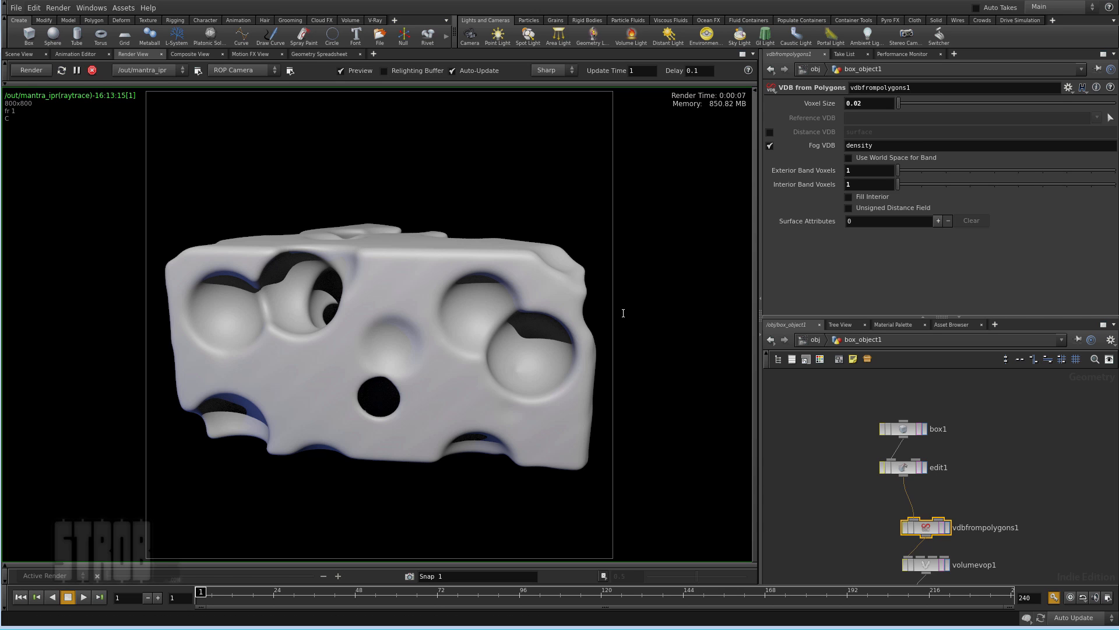
{"action": "left_click", "coordinate": [912, 456]}
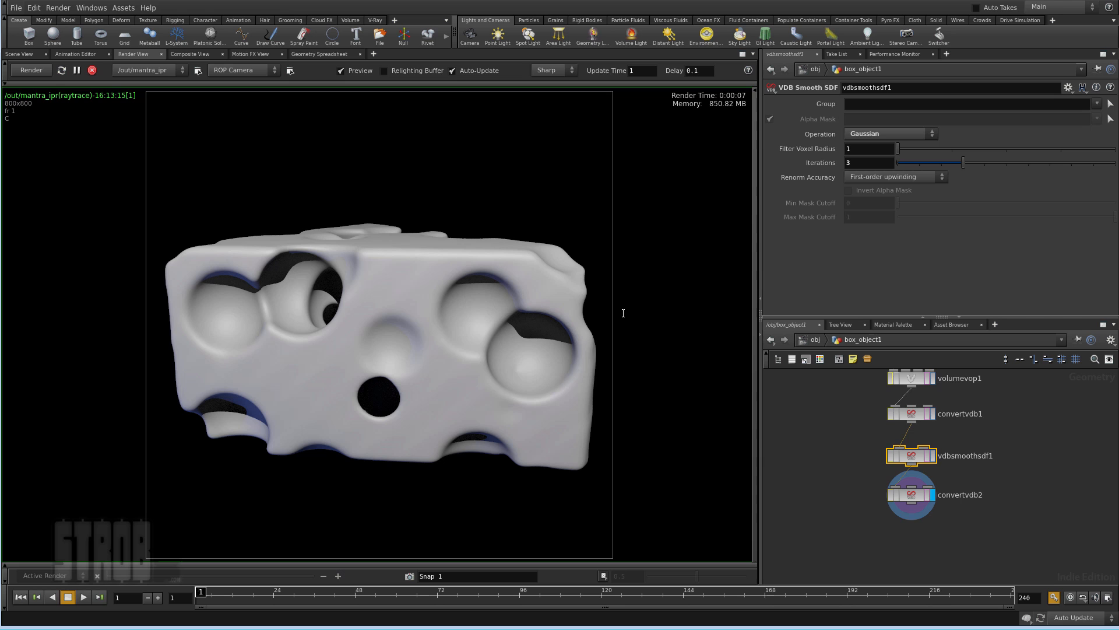
{"action": "left_click", "coordinate": [889, 133]}
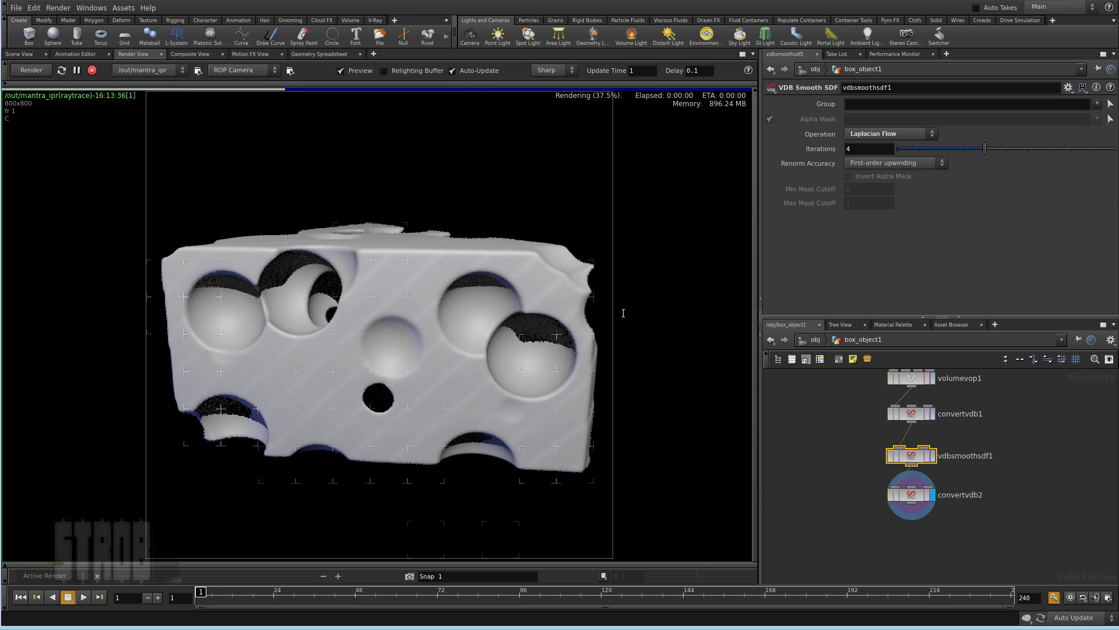
{"action": "left_click", "coordinate": [868, 148]}
{"action": "type", "text": "10"}
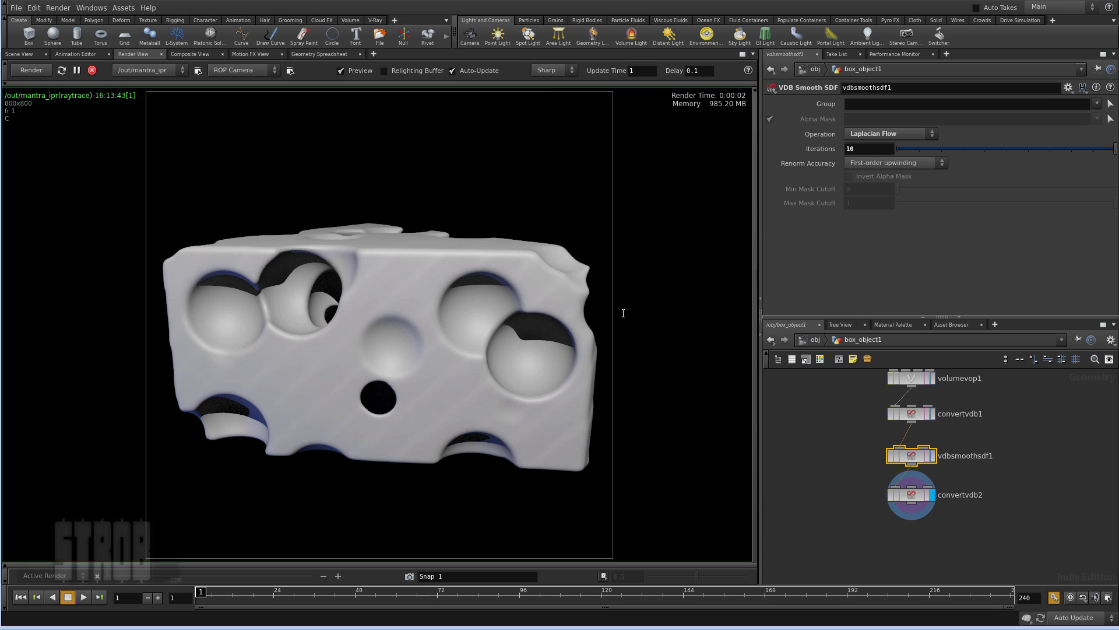
{"action": "left_click", "coordinate": [892, 164]}
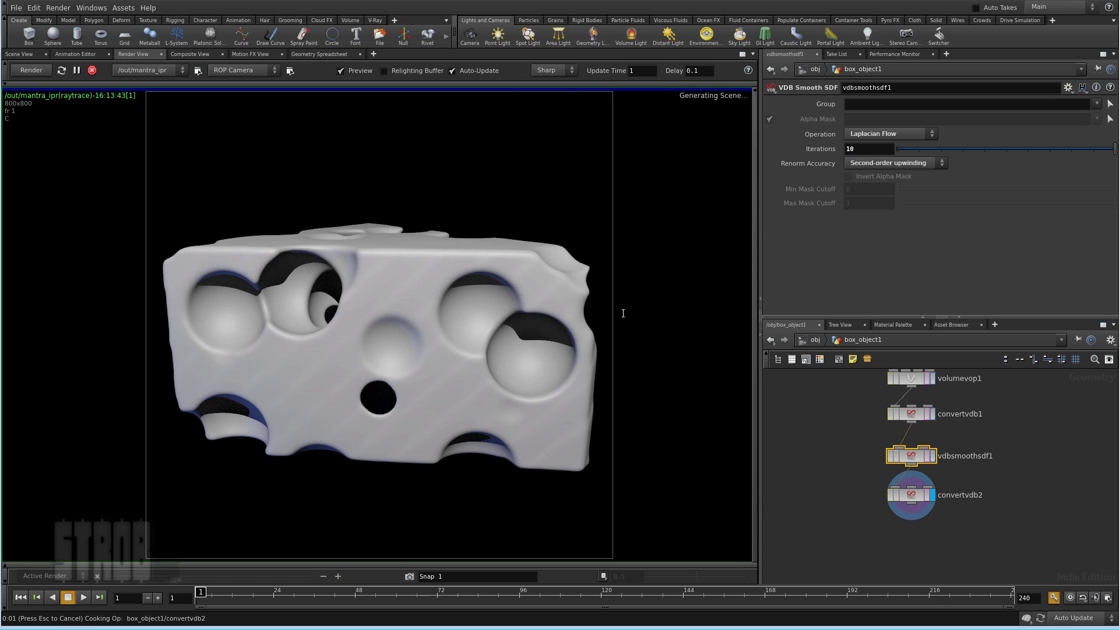
{"action": "left_click", "coordinate": [896, 163]}
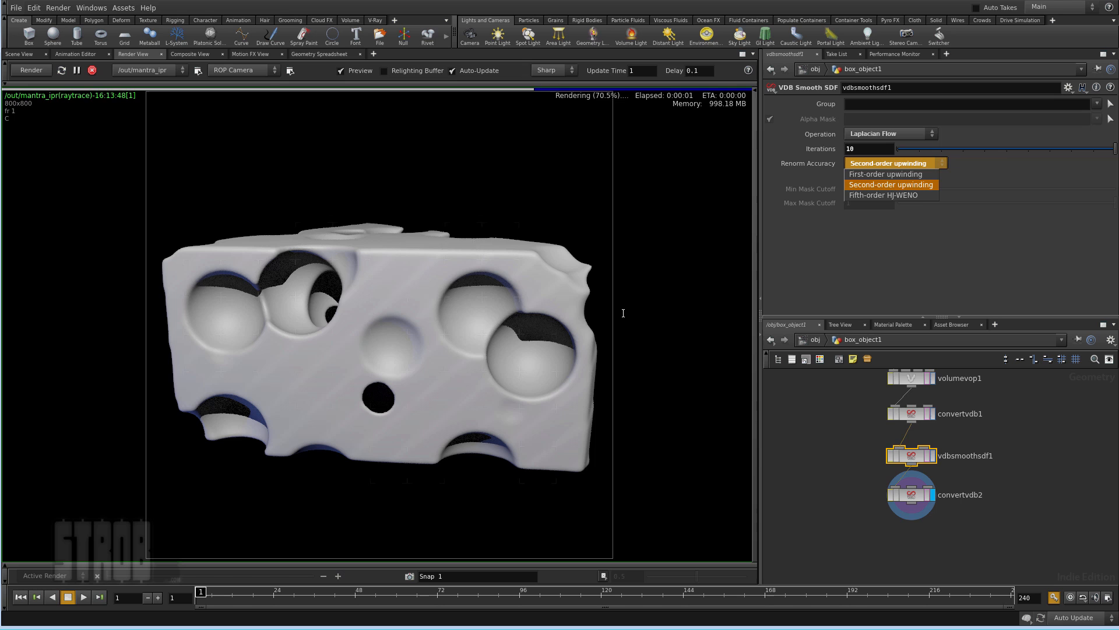
{"action": "left_click", "coordinate": [883, 196]}
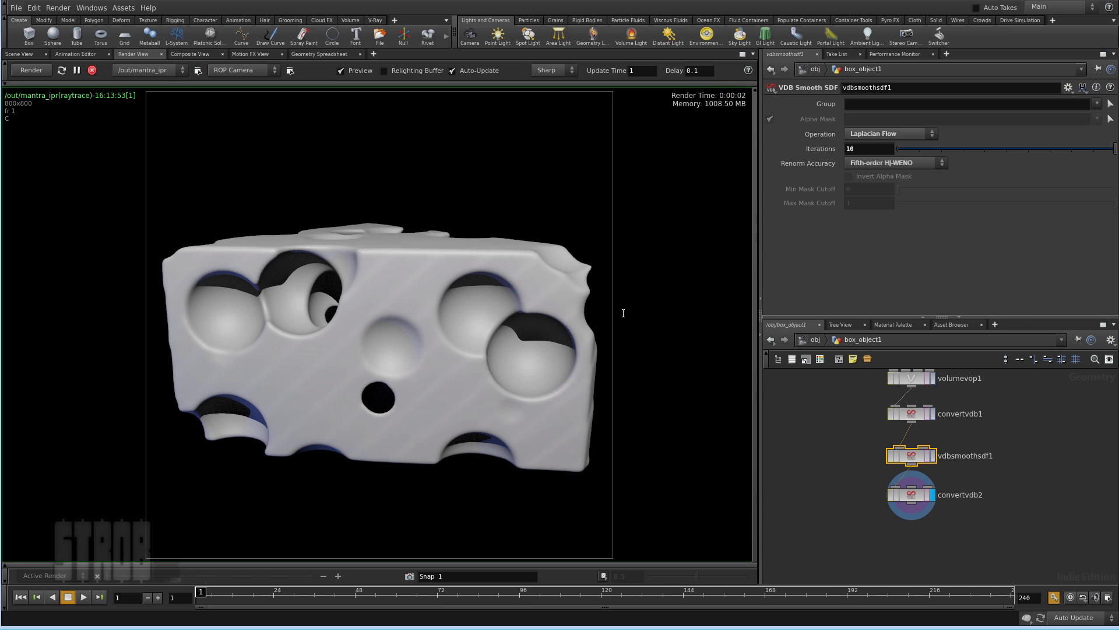
Step: Revisit the smoothing method and settle on Gaussian
{"action": "left_click", "coordinate": [888, 133]}
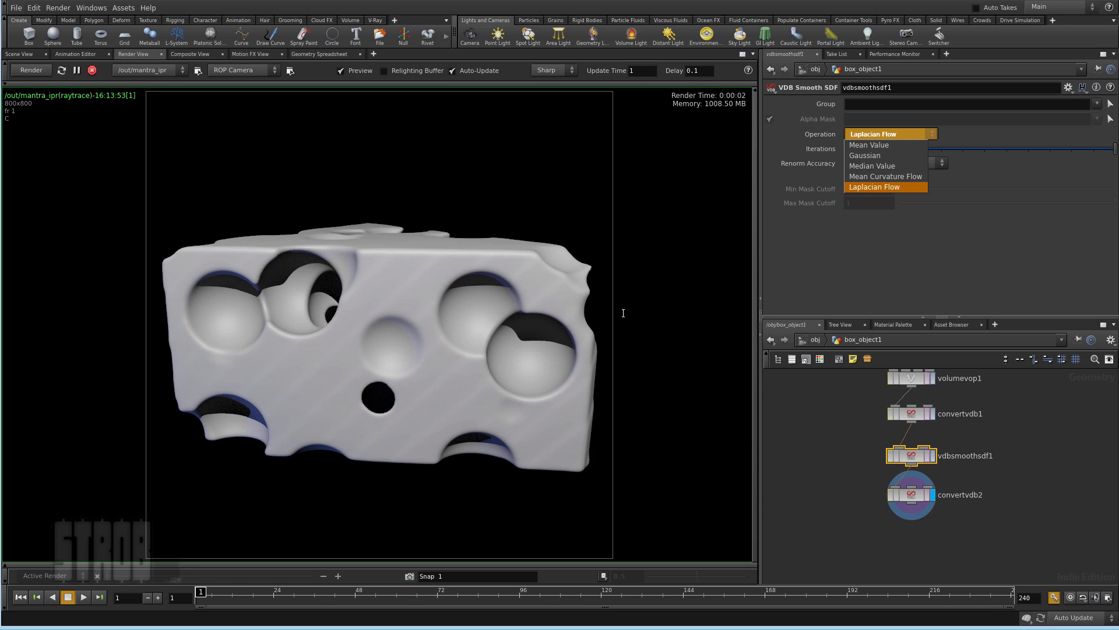
{"action": "left_click", "coordinate": [873, 187]}
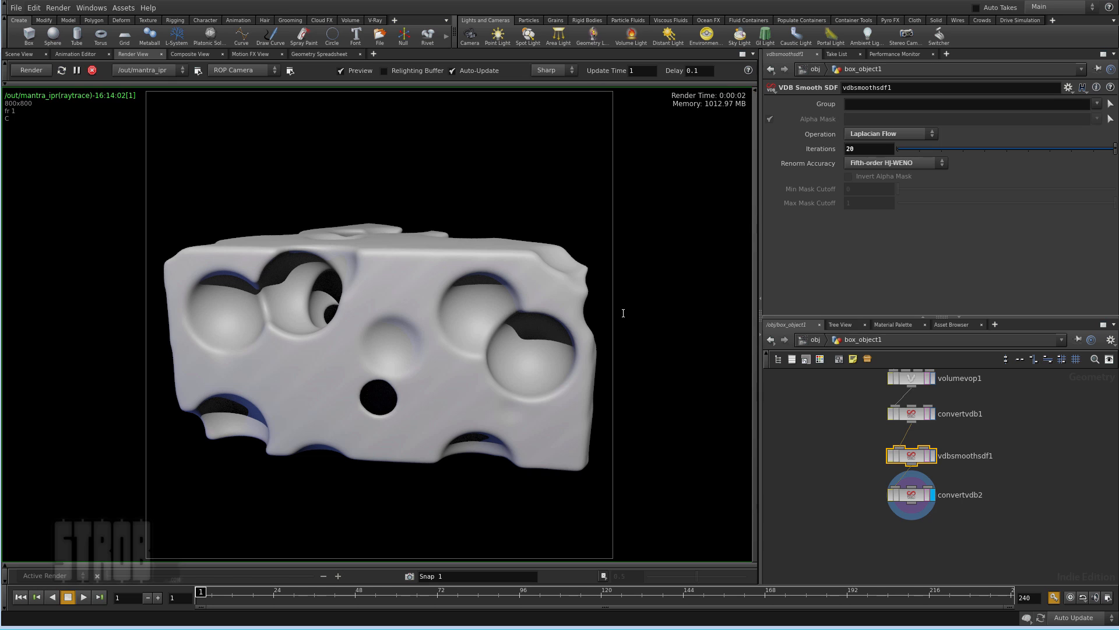
{"action": "left_click", "coordinate": [891, 133]}
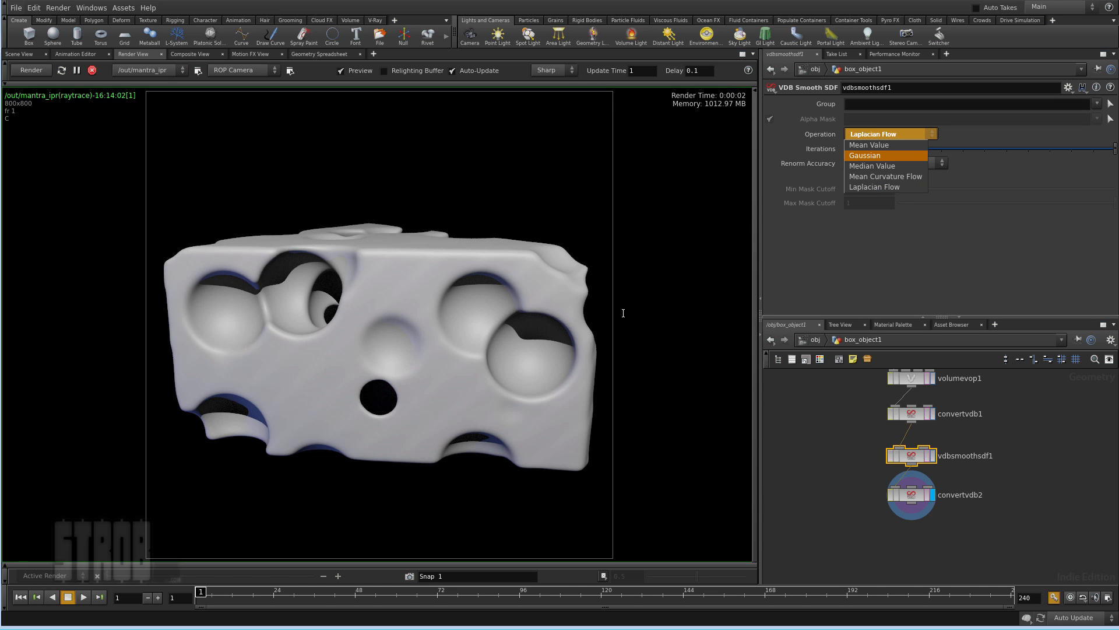
{"action": "left_click", "coordinate": [864, 155]}
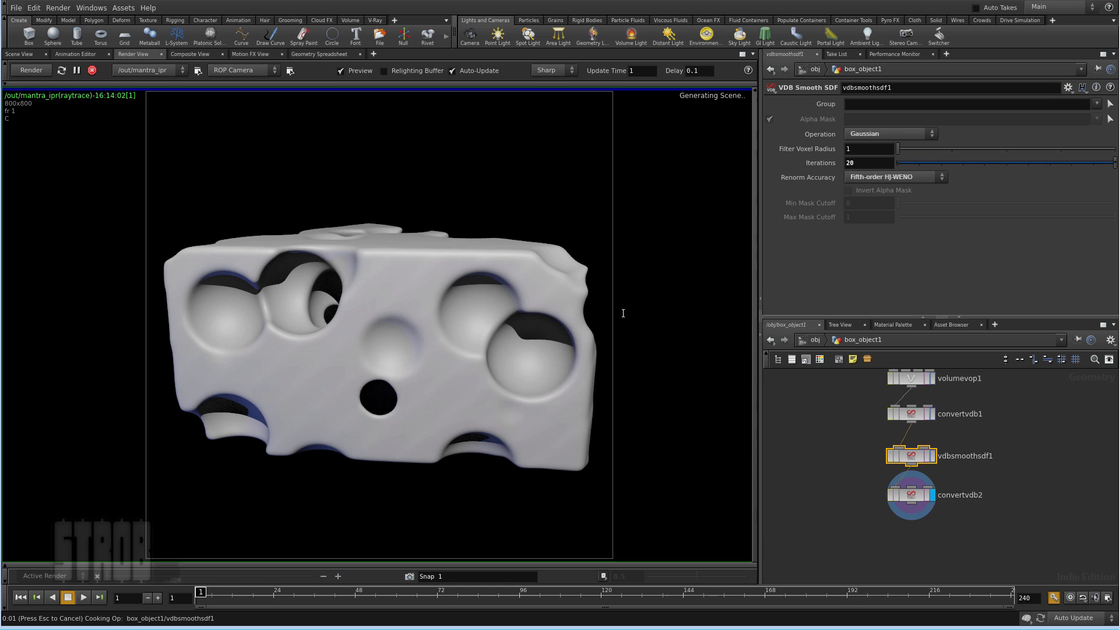